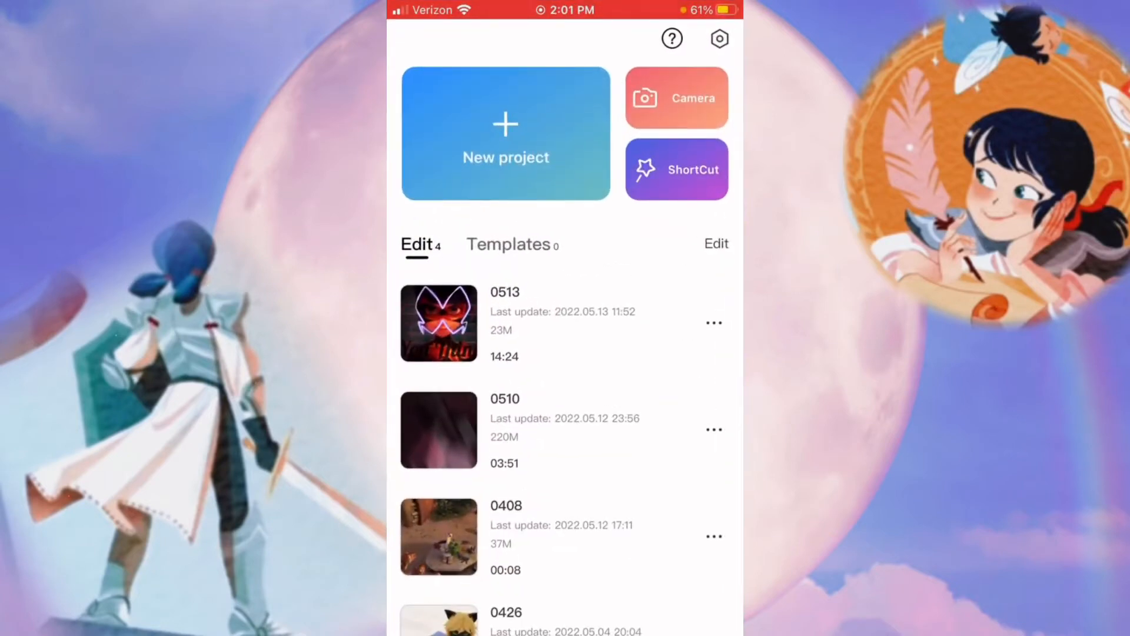
Start a new project and import a 16-second cartoon clip from Recents onto the timeline.
scroll("down", 3)
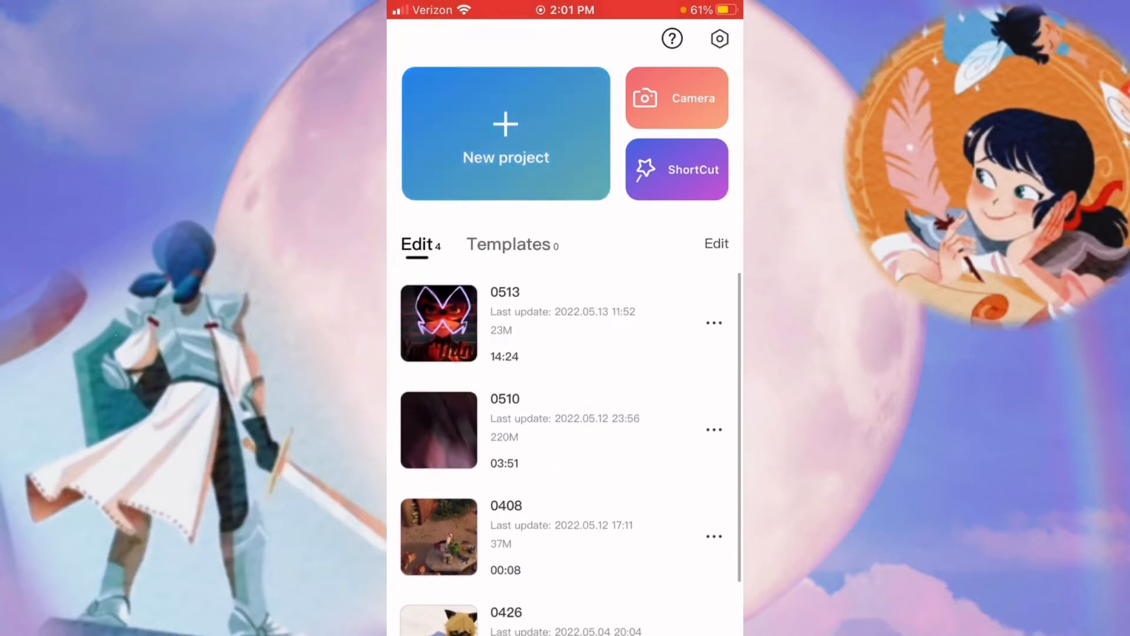
left_click(506, 134)
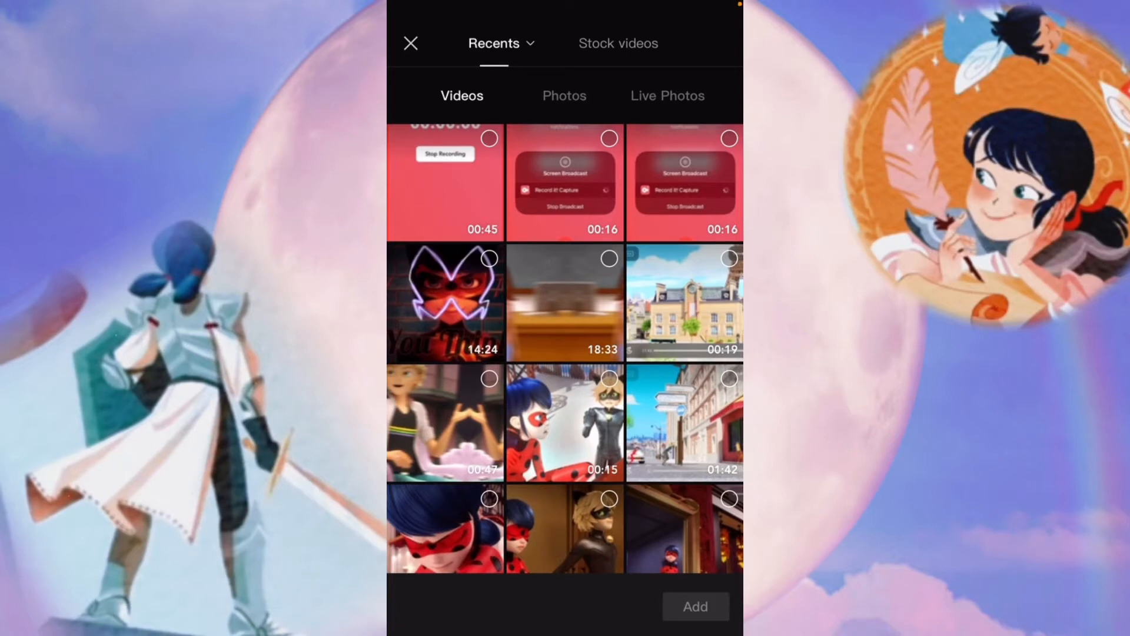
scroll("down", 3)
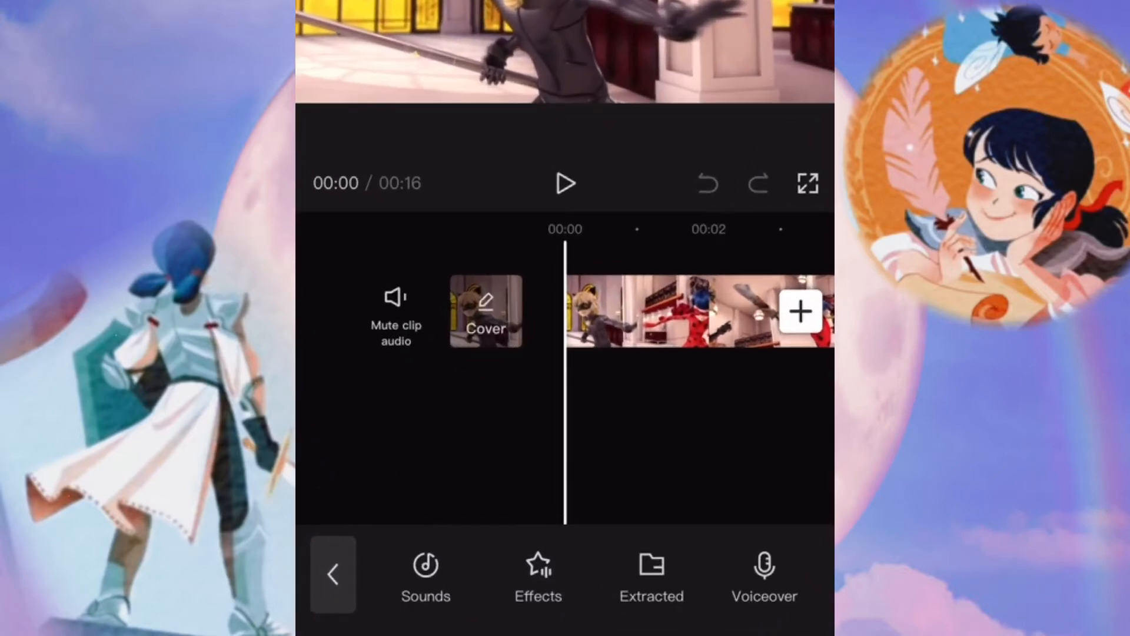
Import the sound extracted from another library video as an audio track beneath the clip.
left_click(800, 312)
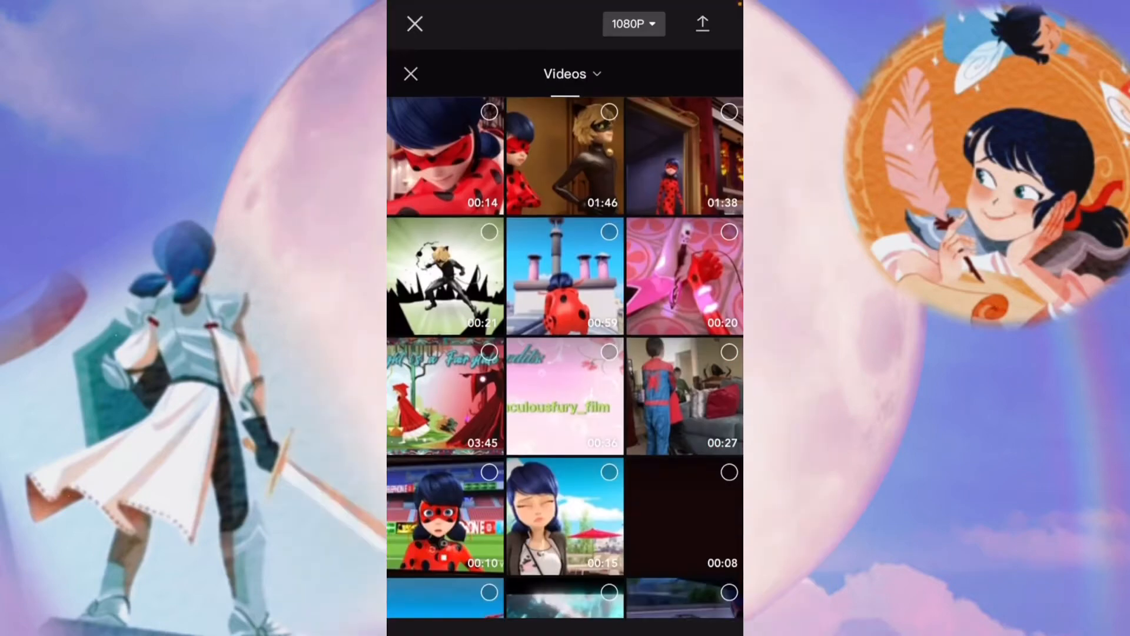
scroll("down", 3)
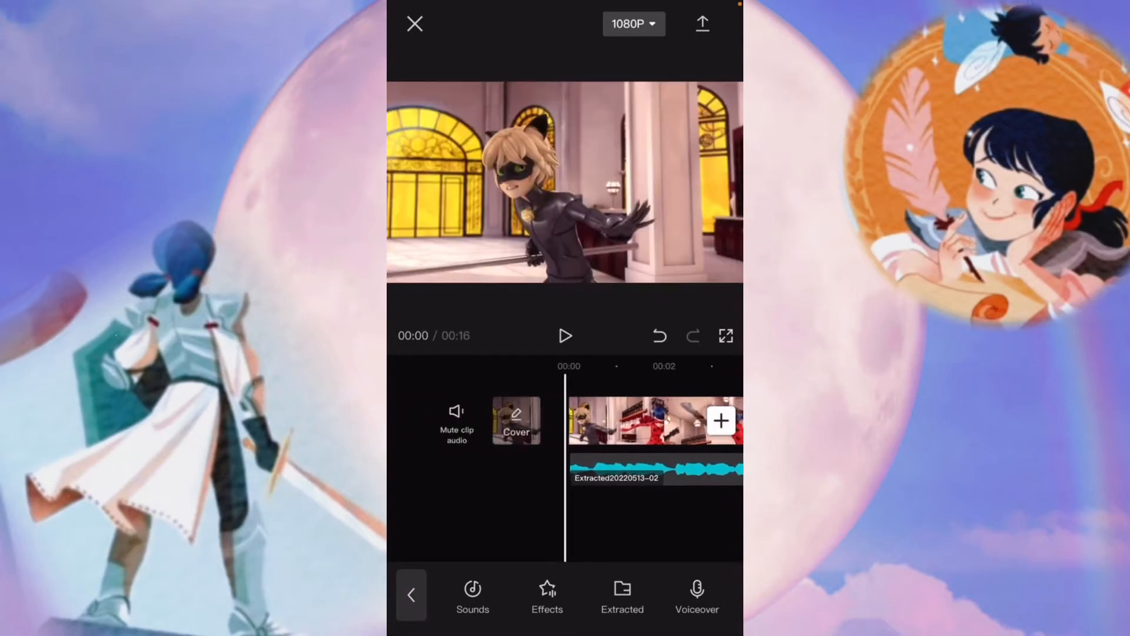
left_click(565, 335)
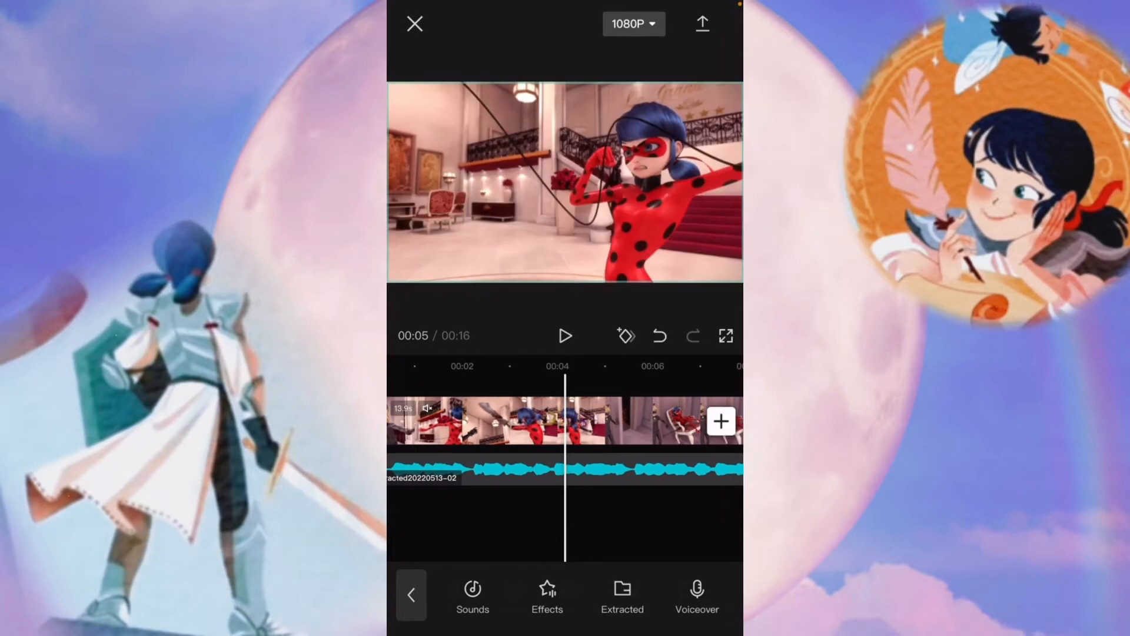
Split the video clip at the playhead and delete the excess so the project totals 00:15.
left_click(504, 421)
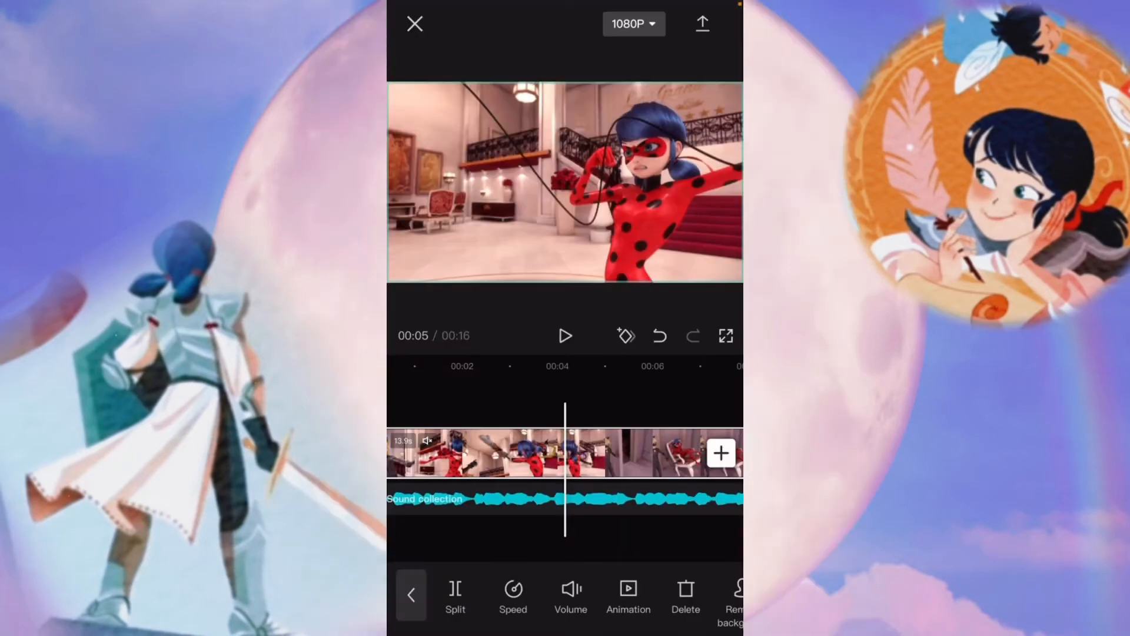
left_click(411, 595)
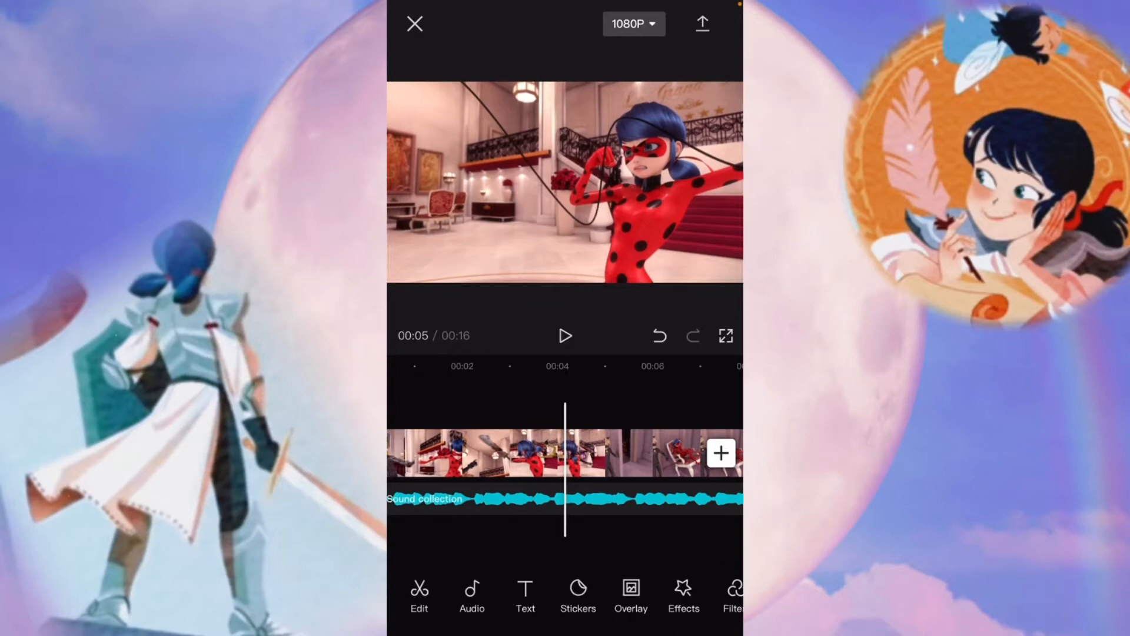
left_click(504, 454)
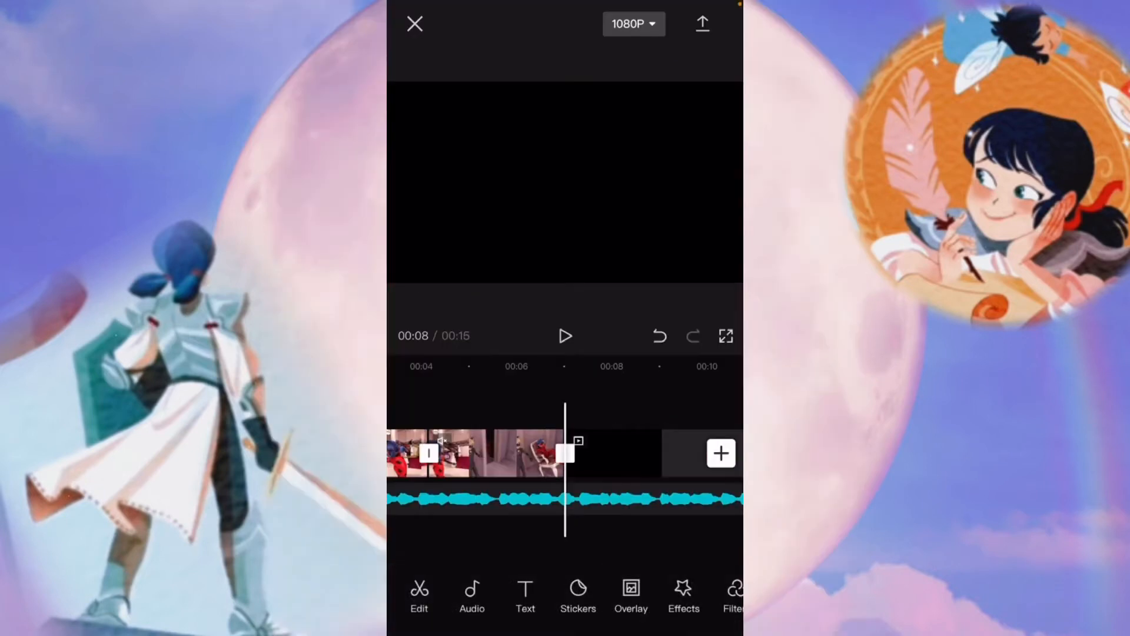
left_click(470, 453)
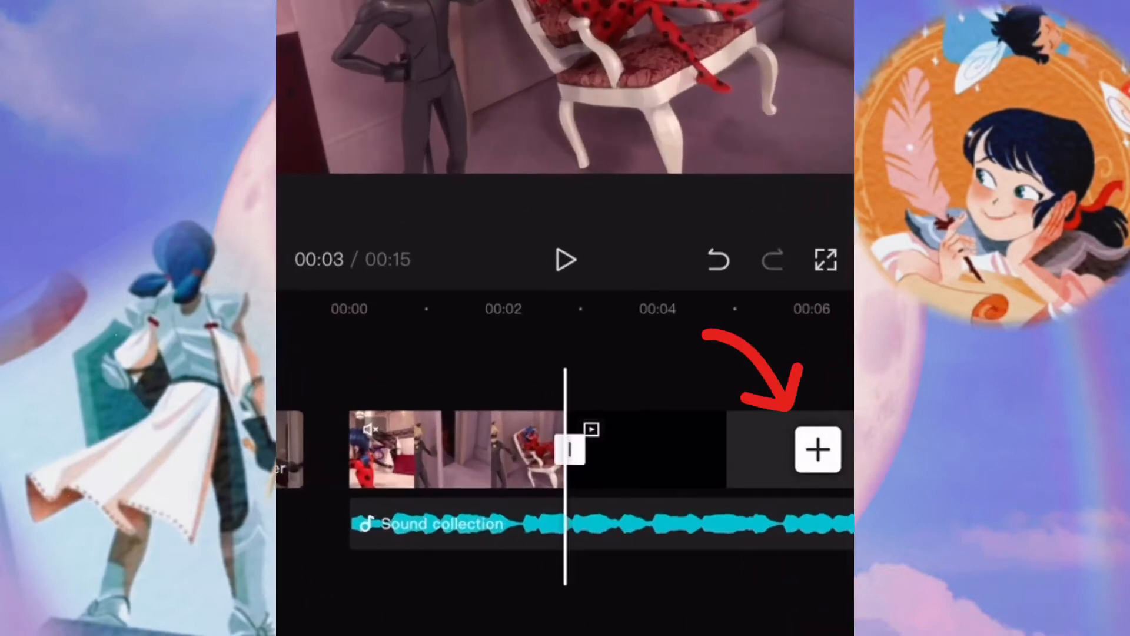
Append the street-scene cartoon clip from Recents after the trimmed first clip.
left_click(817, 450)
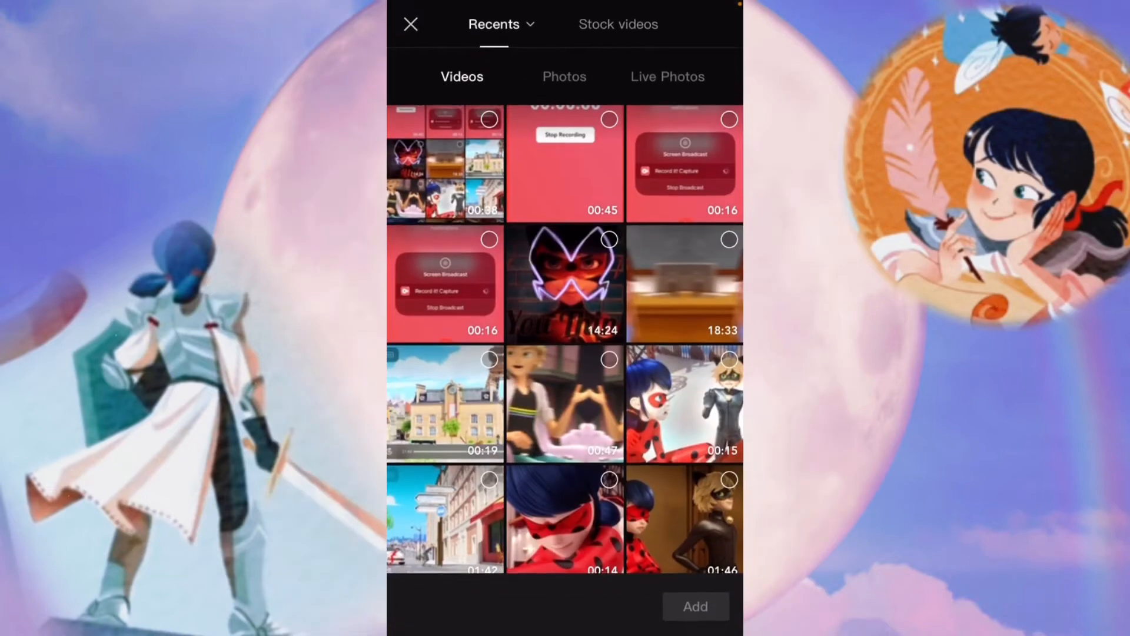
scroll("down", 3)
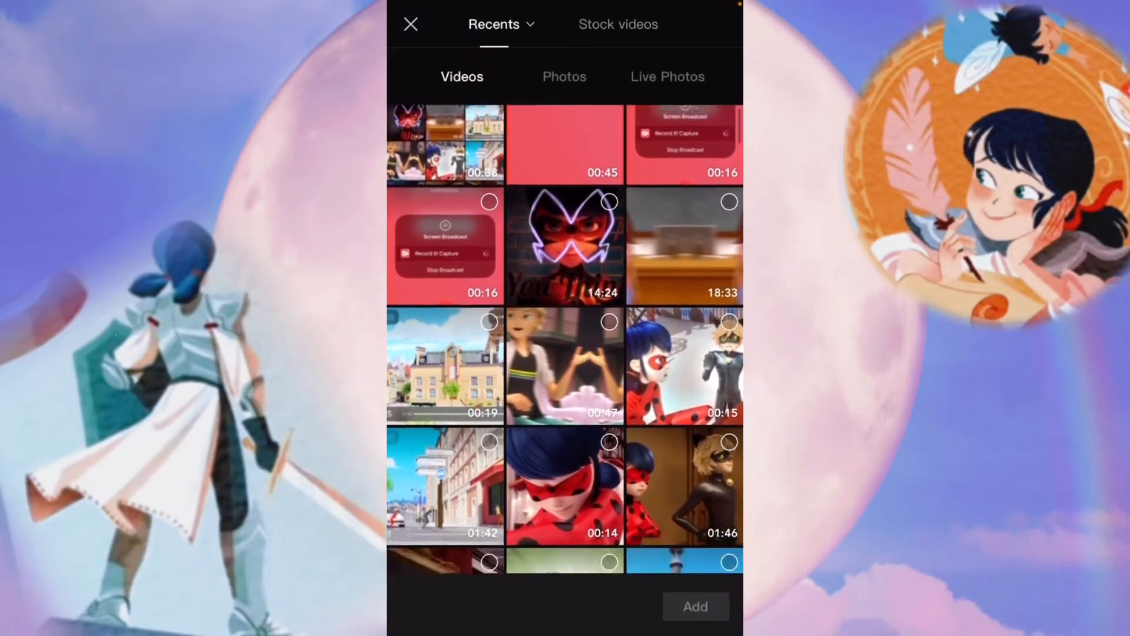
left_click(697, 621)
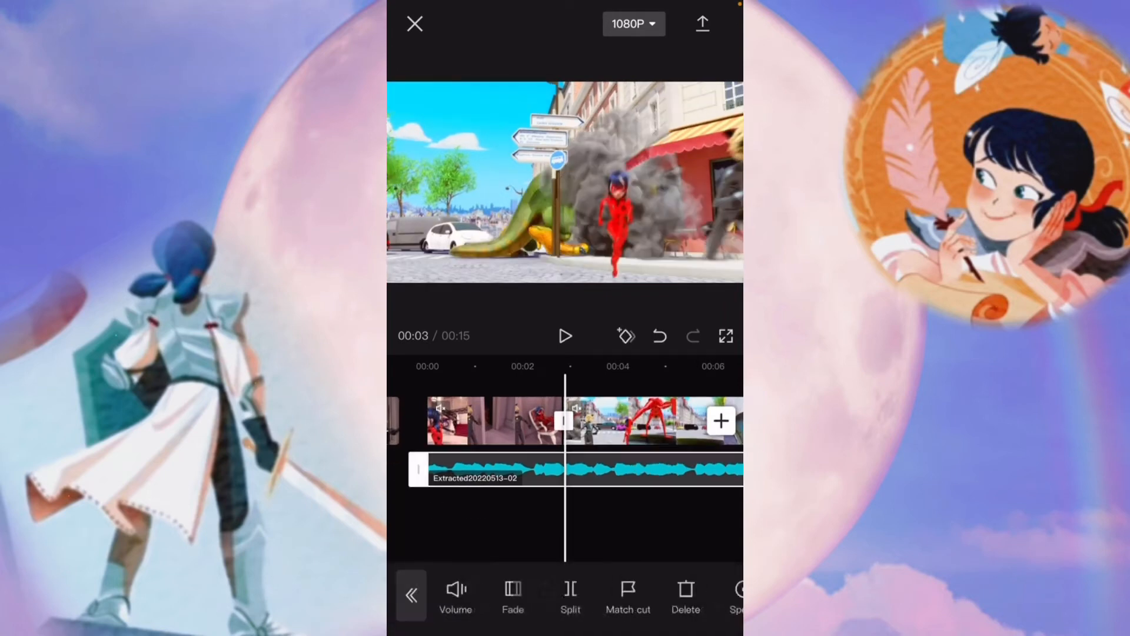
Apply a custom speed curve to one of the clips, keeping the project at 15 seconds.
left_click(569, 598)
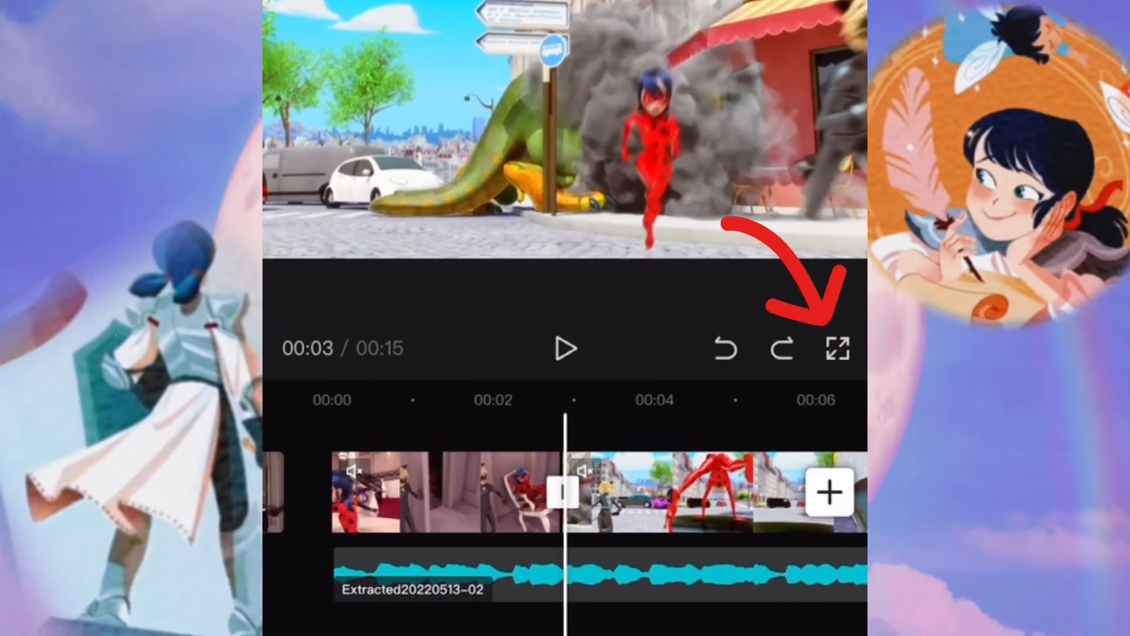
left_click(833, 349)
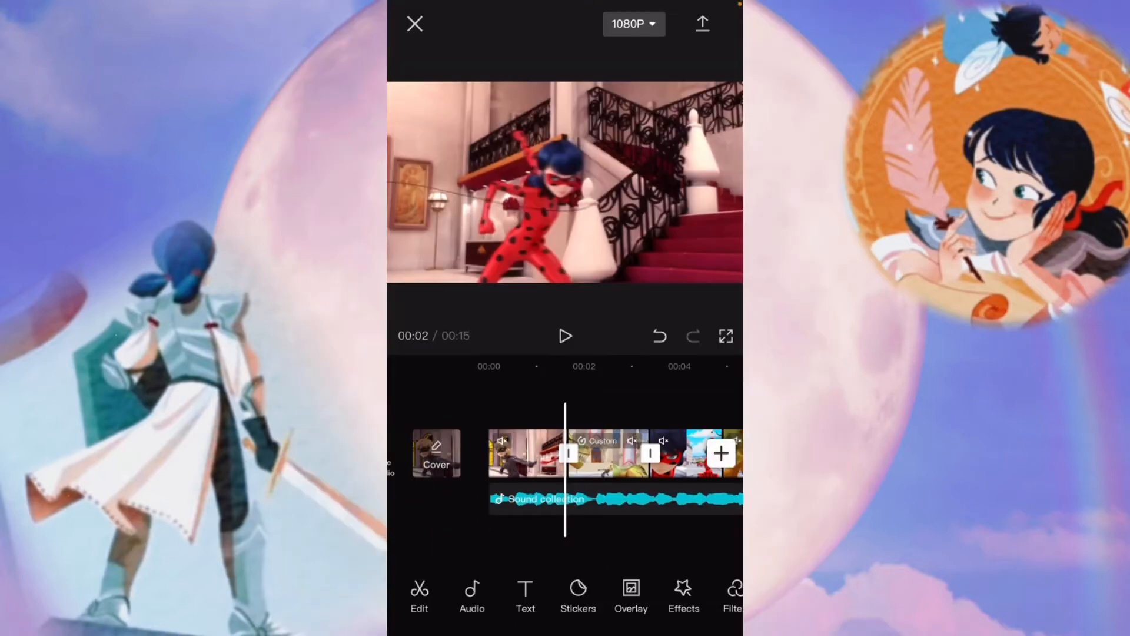
Join the clips with a Basic Left transition shortened to 0.4 seconds.
left_click(567, 452)
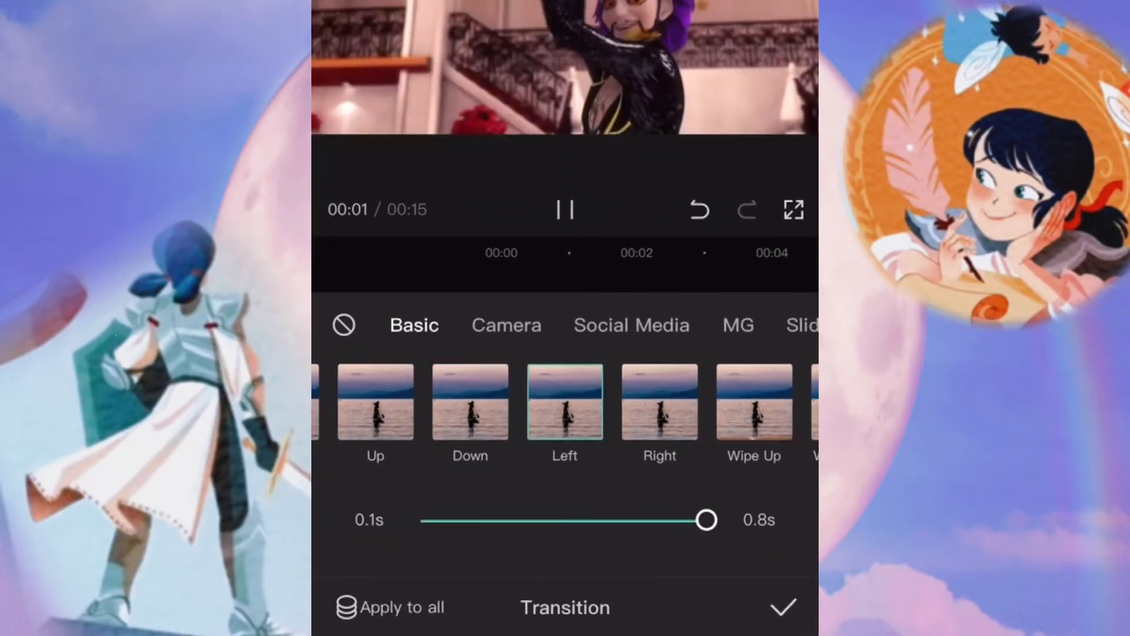
left_click_drag(705, 519, 624, 520)
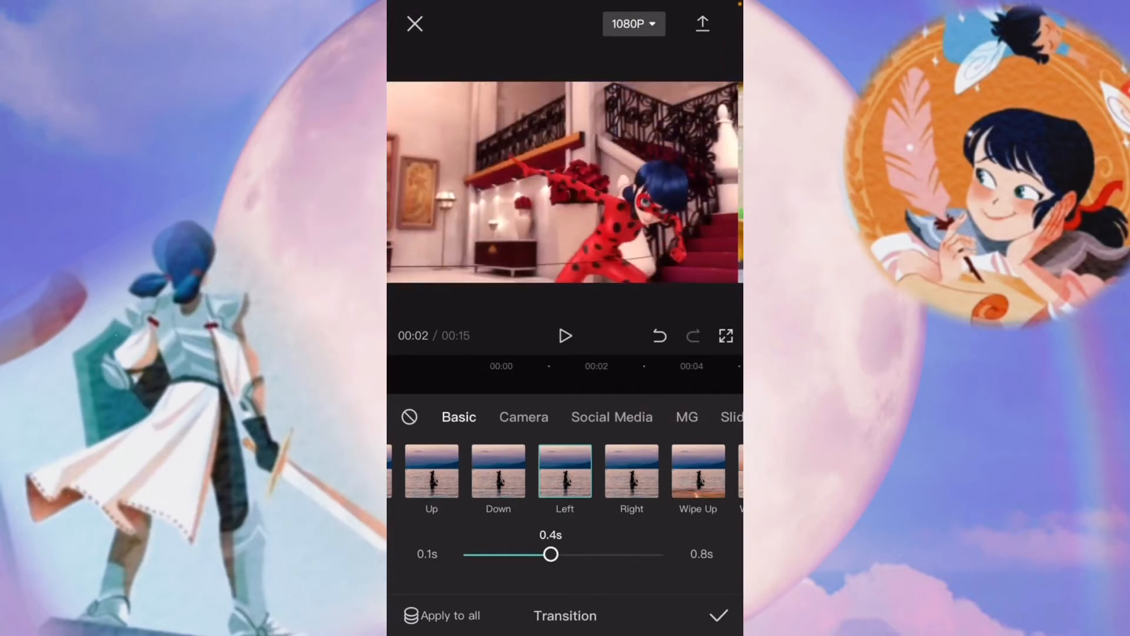
left_click(718, 632)
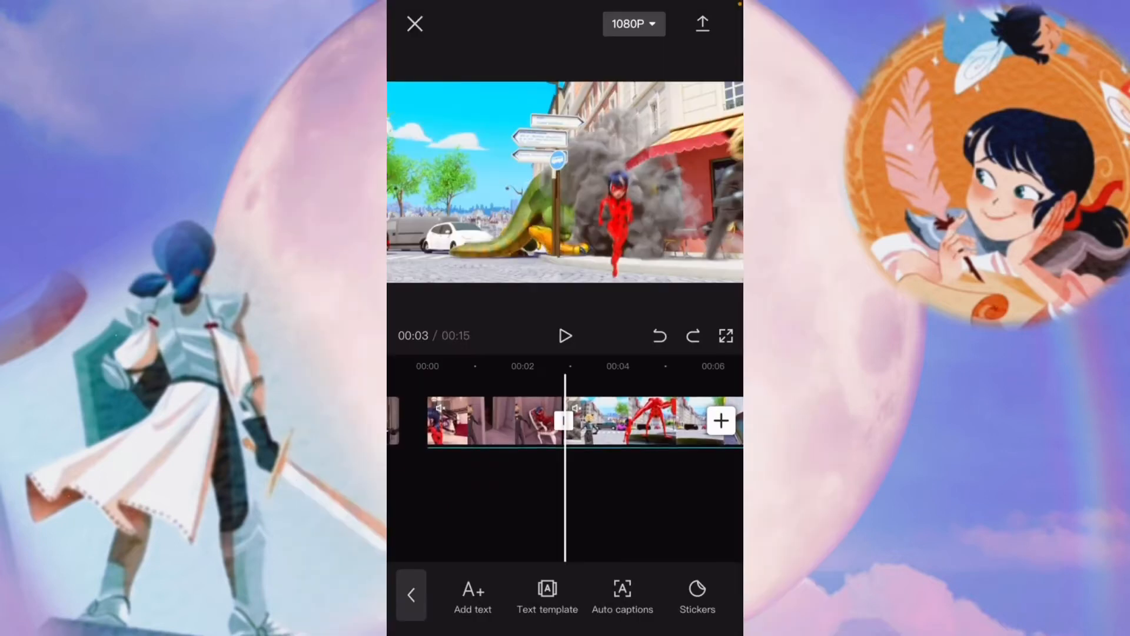
left_click(473, 594)
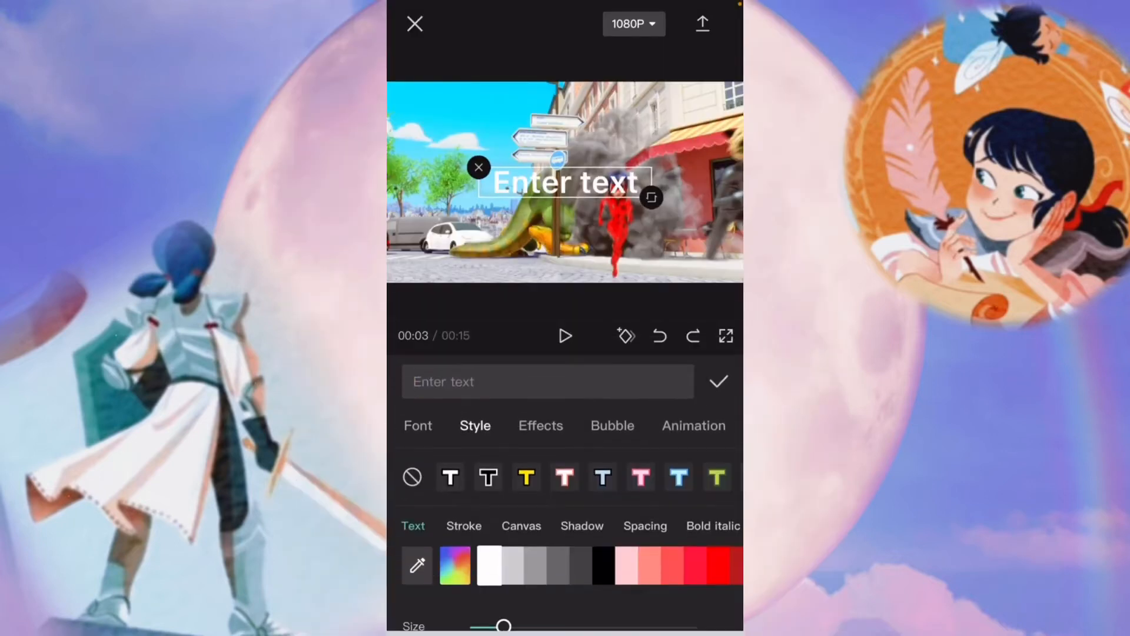
left_click(541, 426)
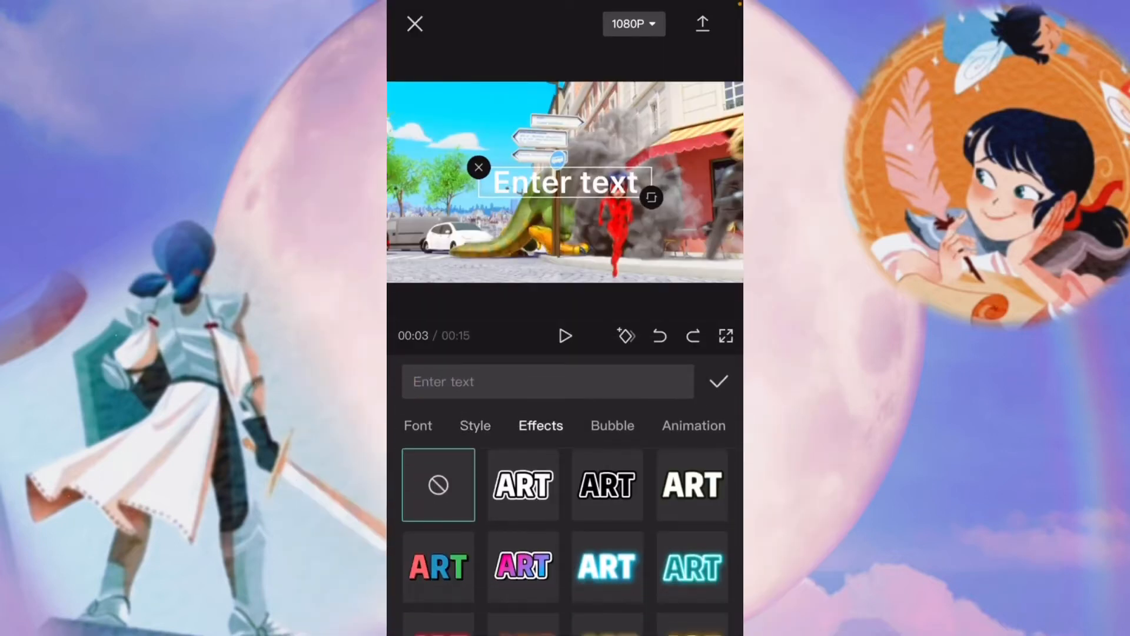
left_click(612, 426)
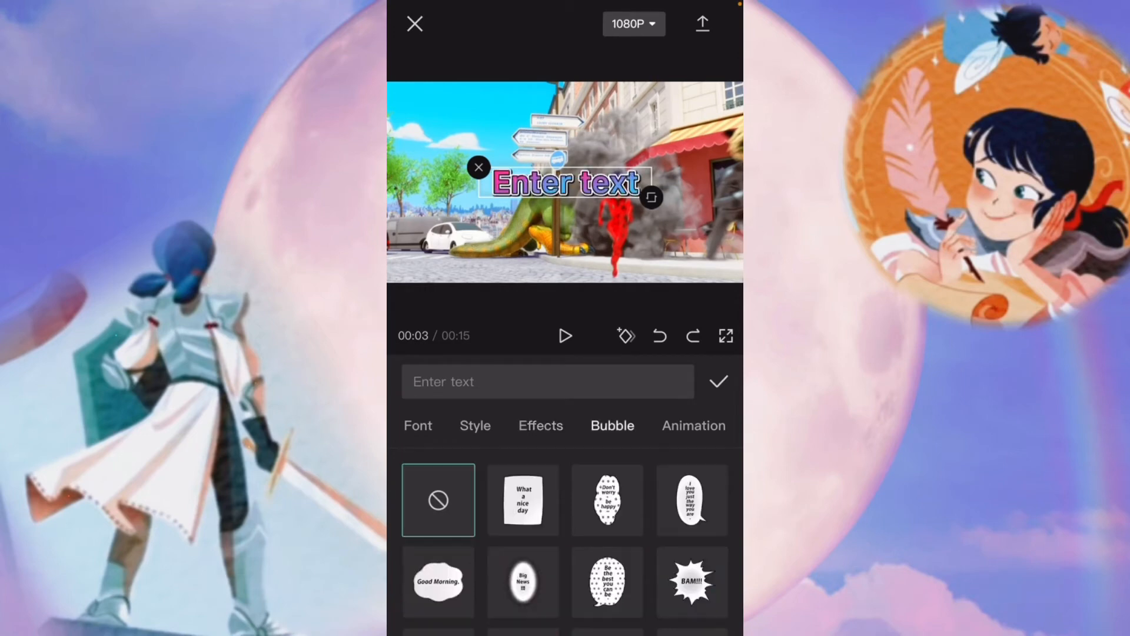
left_click(693, 426)
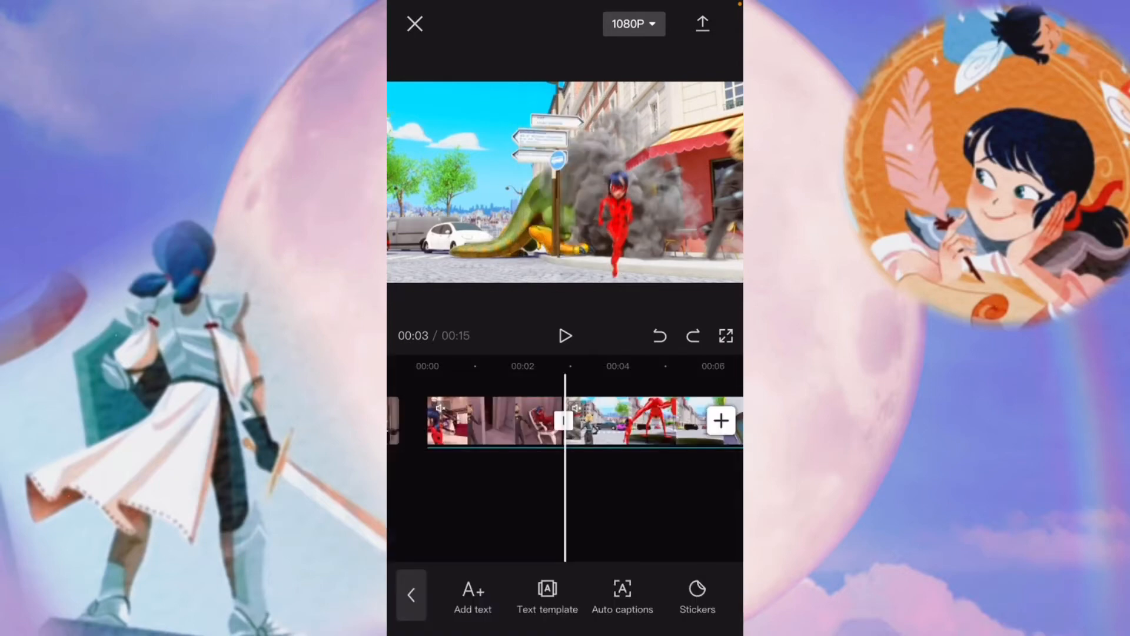
left_click(696, 593)
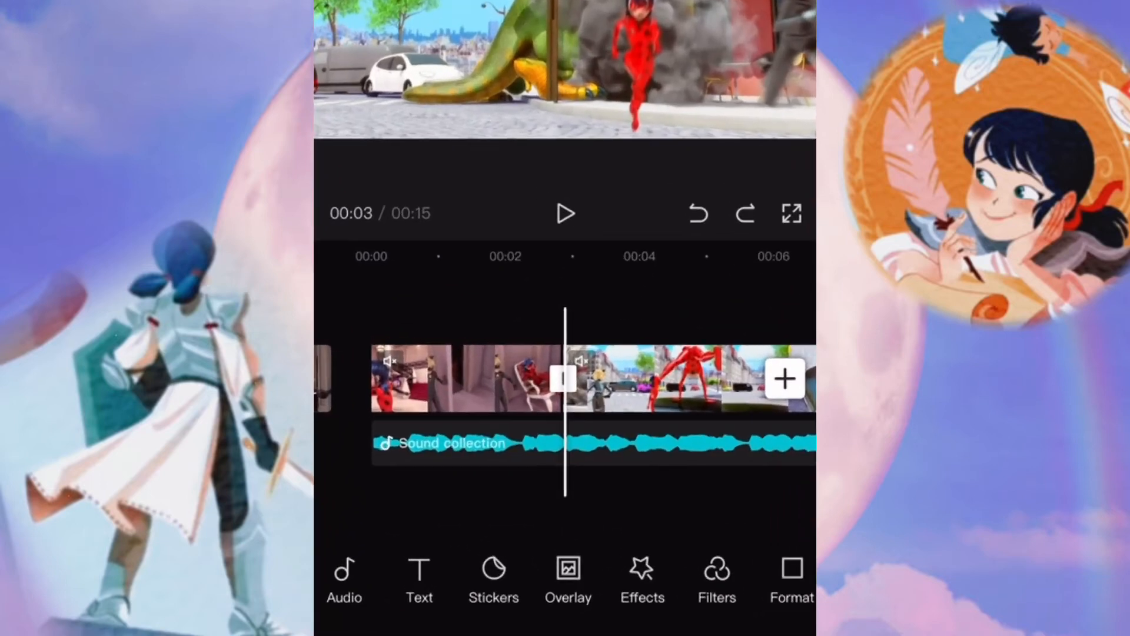
Add the green-background Cat Noir clip from Recents as an overlay on a second track.
left_click(569, 571)
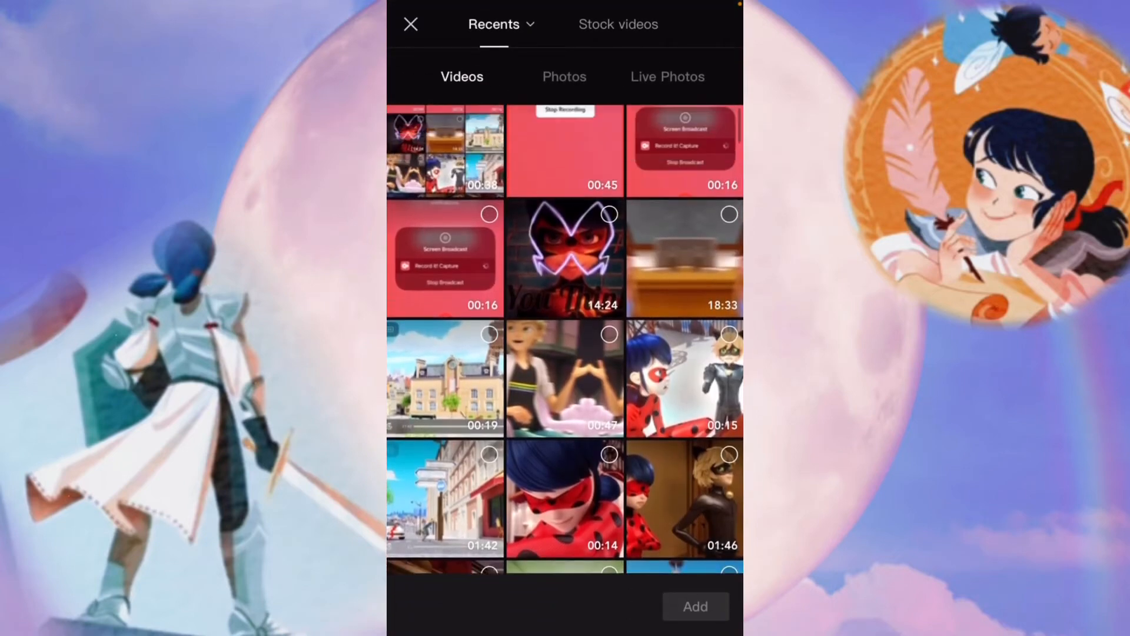
scroll("down", 3)
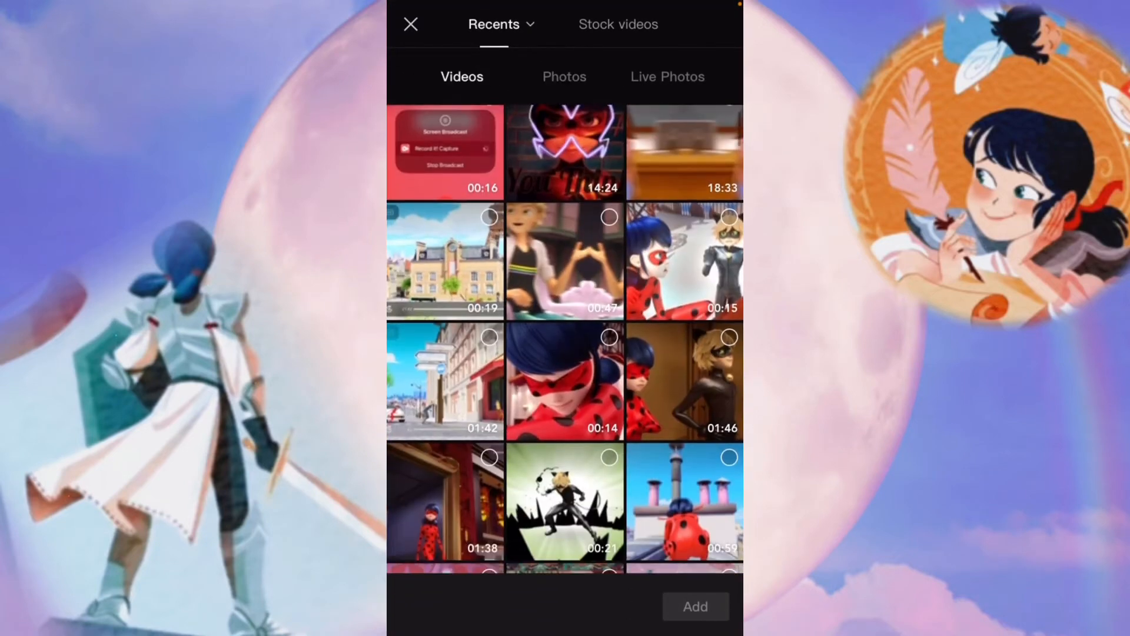
left_click(694, 622)
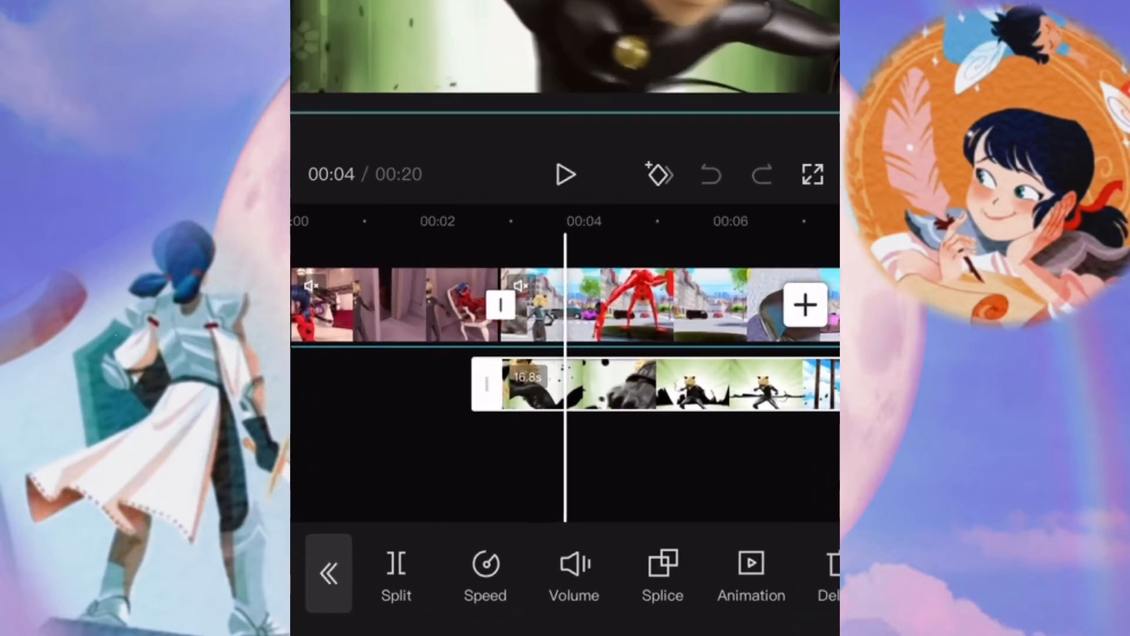
left_click(482, 570)
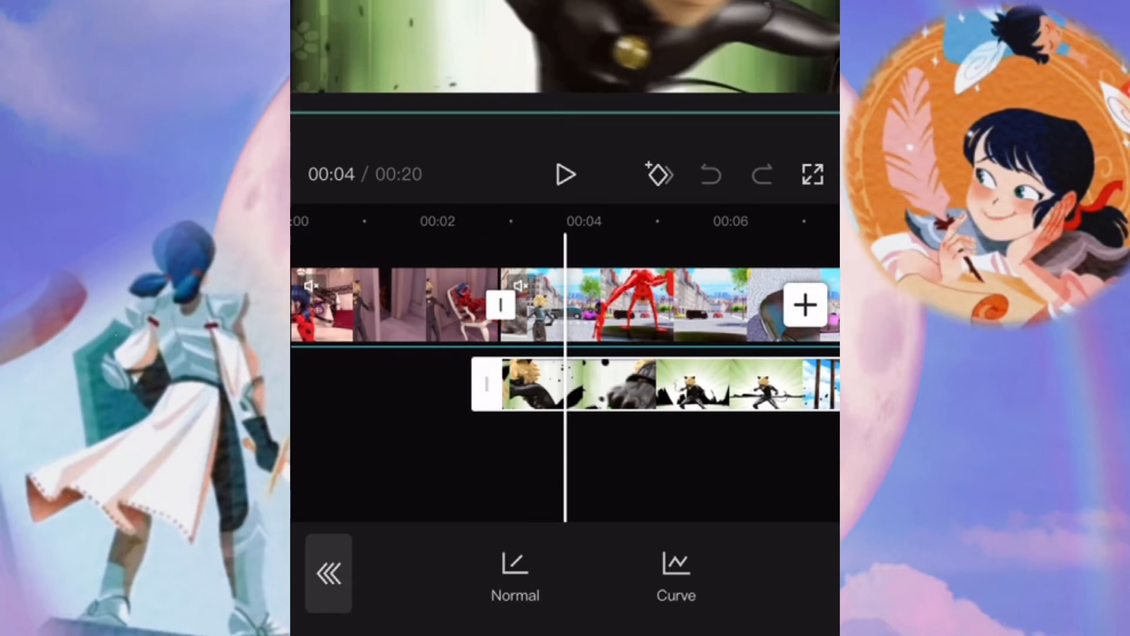
Shape the overlay's custom speed curve with beats near 8x and a middle dip near 0.1x, shortening it to 10.5 seconds.
left_click(675, 565)
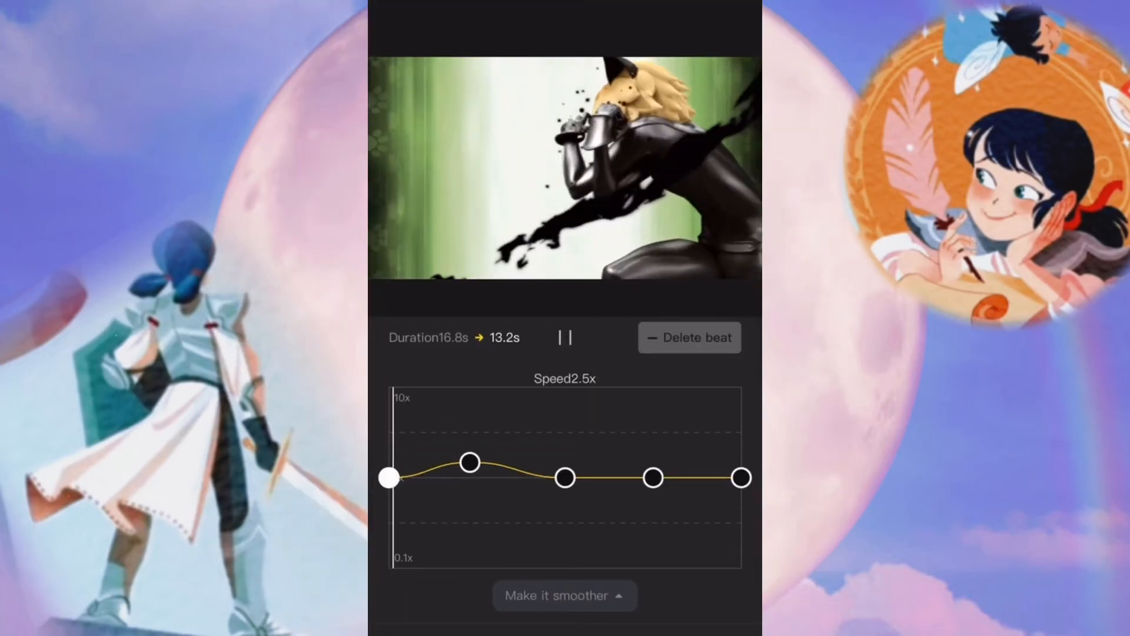
left_click_drag(564, 477, 576, 508)
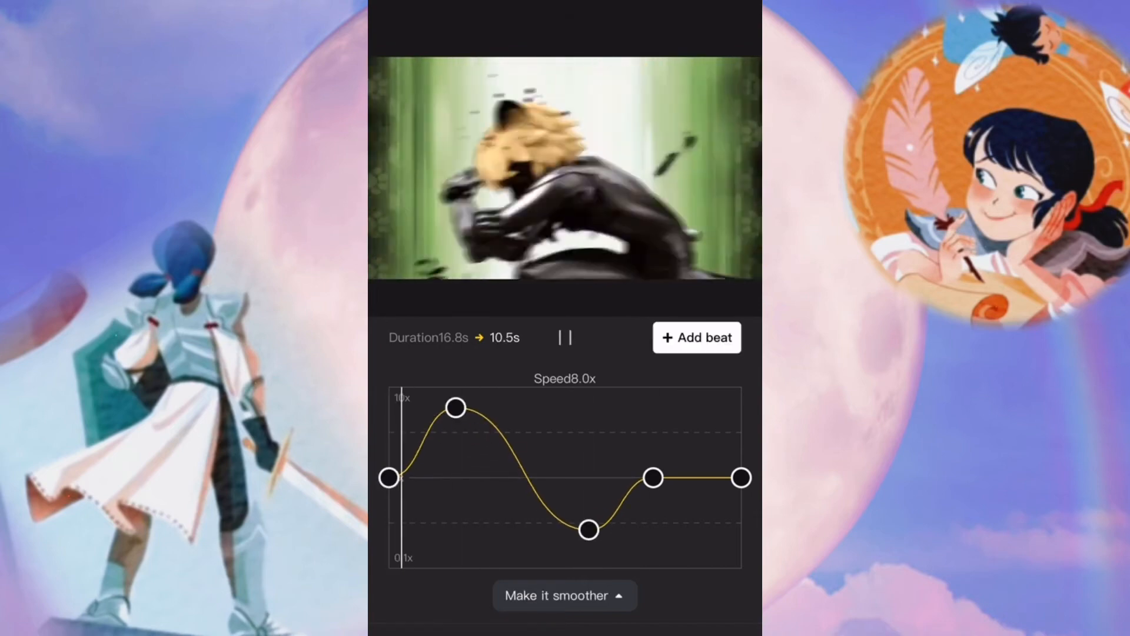
left_click(588, 529)
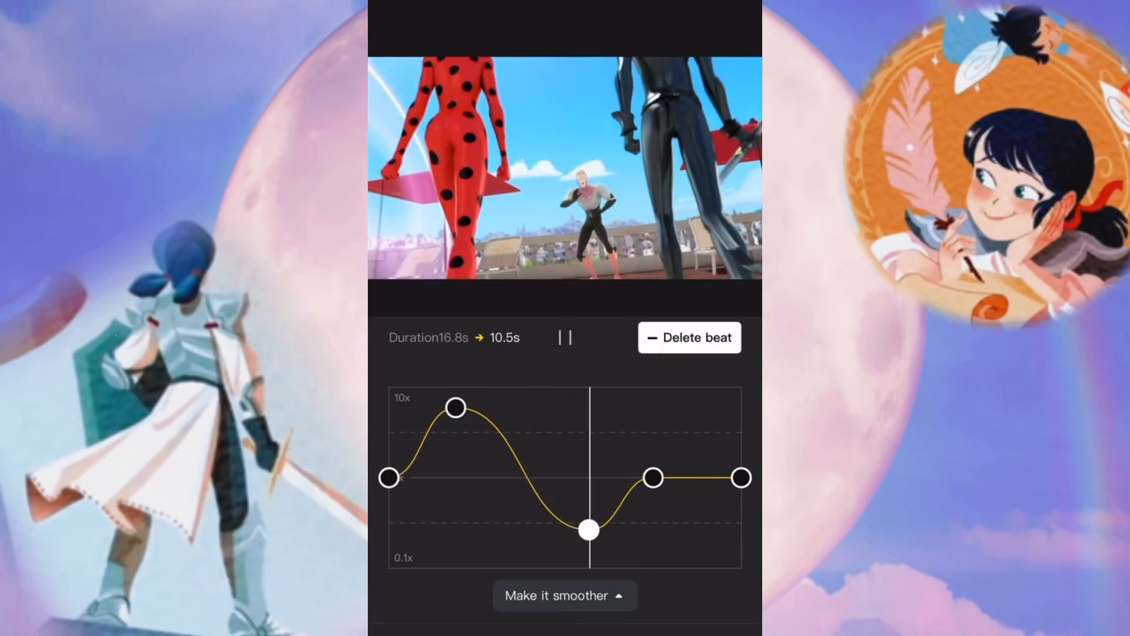
left_click_drag(587, 531, 588, 470)
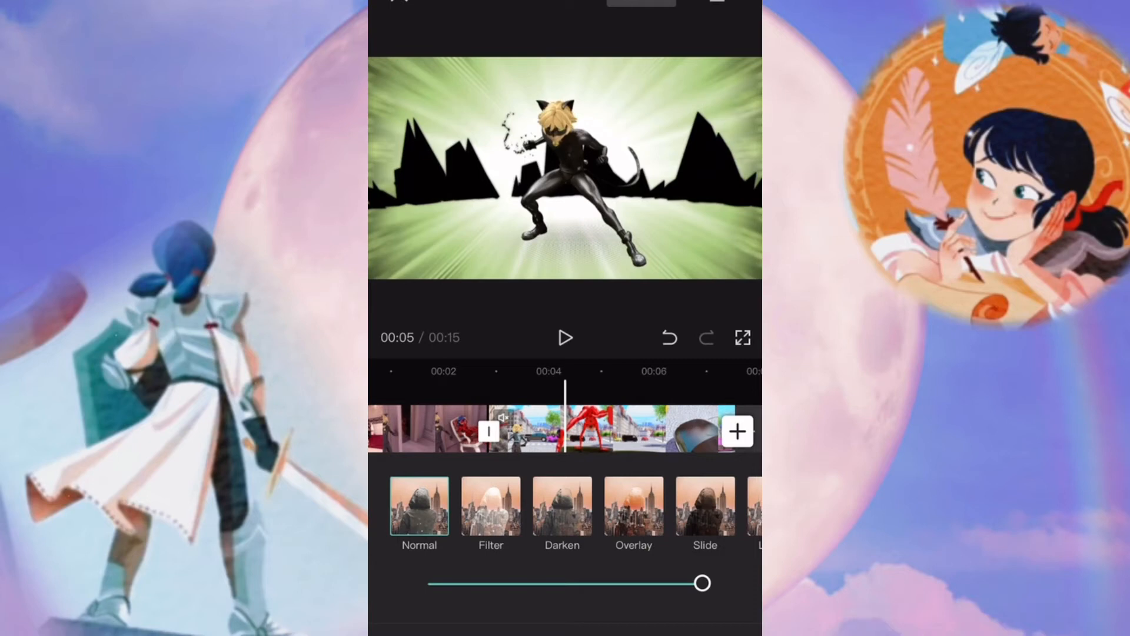
Set the Cat Noir overlay's blend mode to Normal at maximum opacity.
left_click(490, 506)
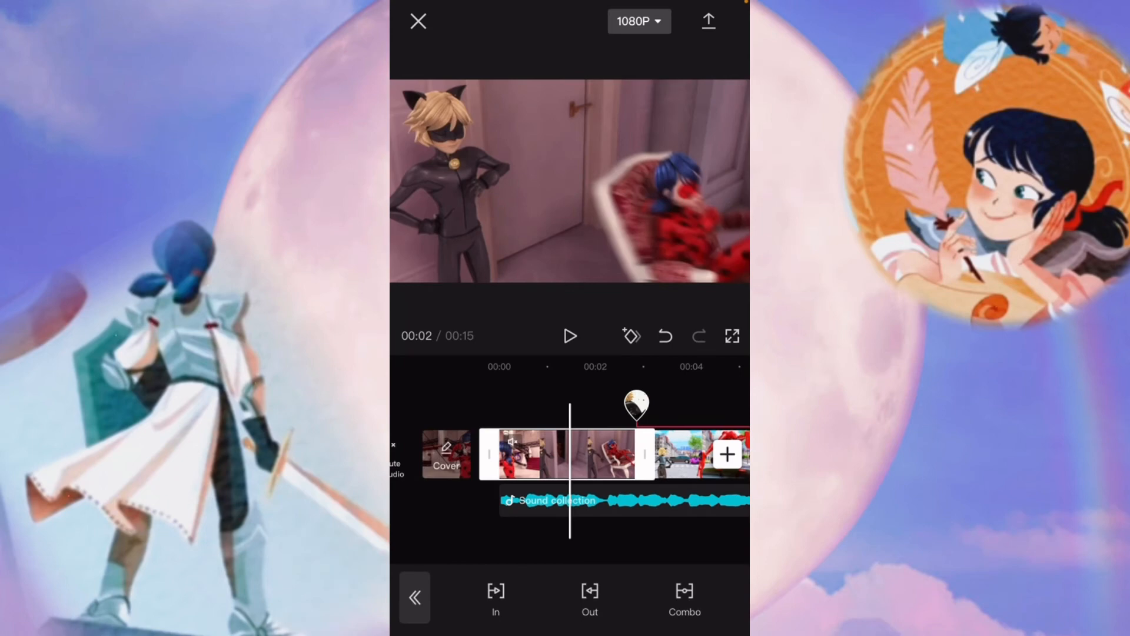
Give the opening Ladybug clip a Rotate Out 2 exit animation lasting 1.3 seconds, after trying a combined animation.
left_click(495, 595)
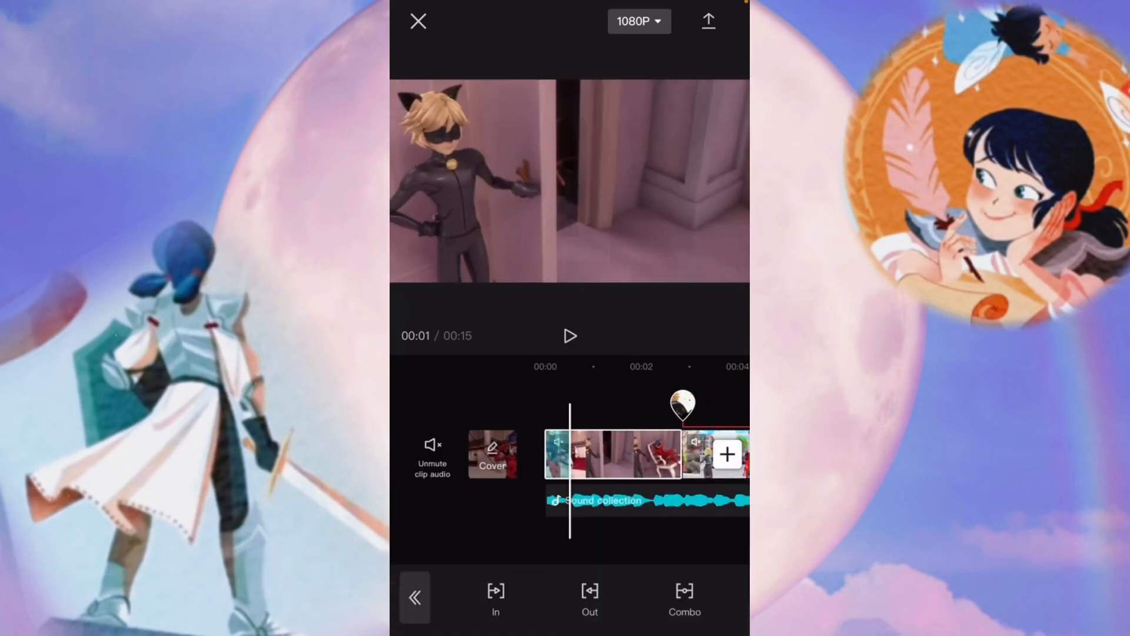
left_click(588, 596)
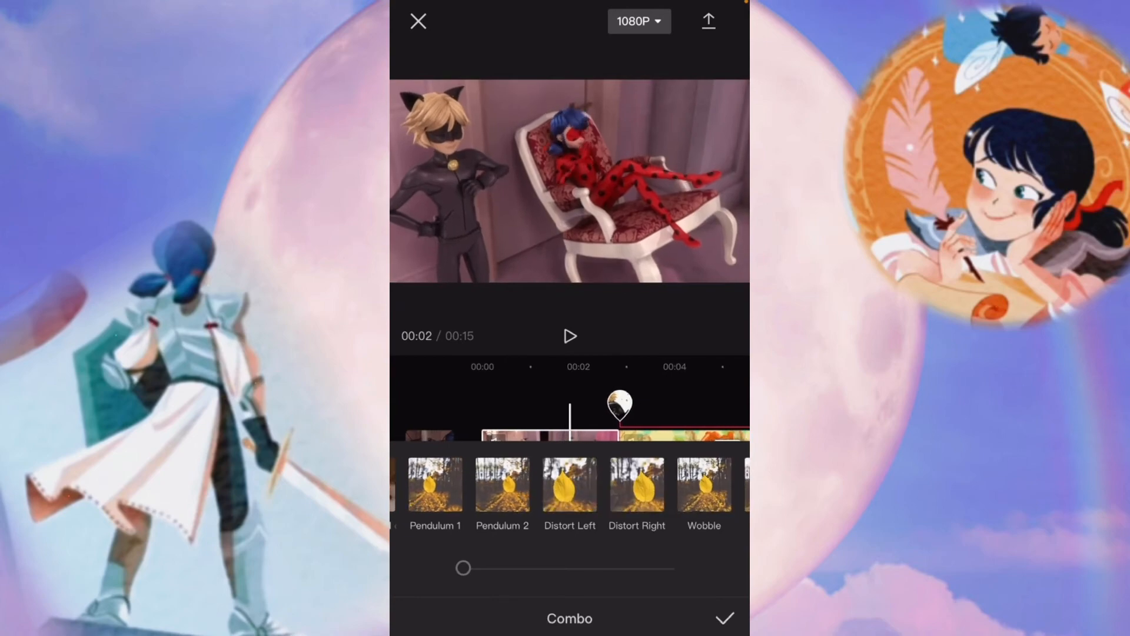
left_click(569, 485)
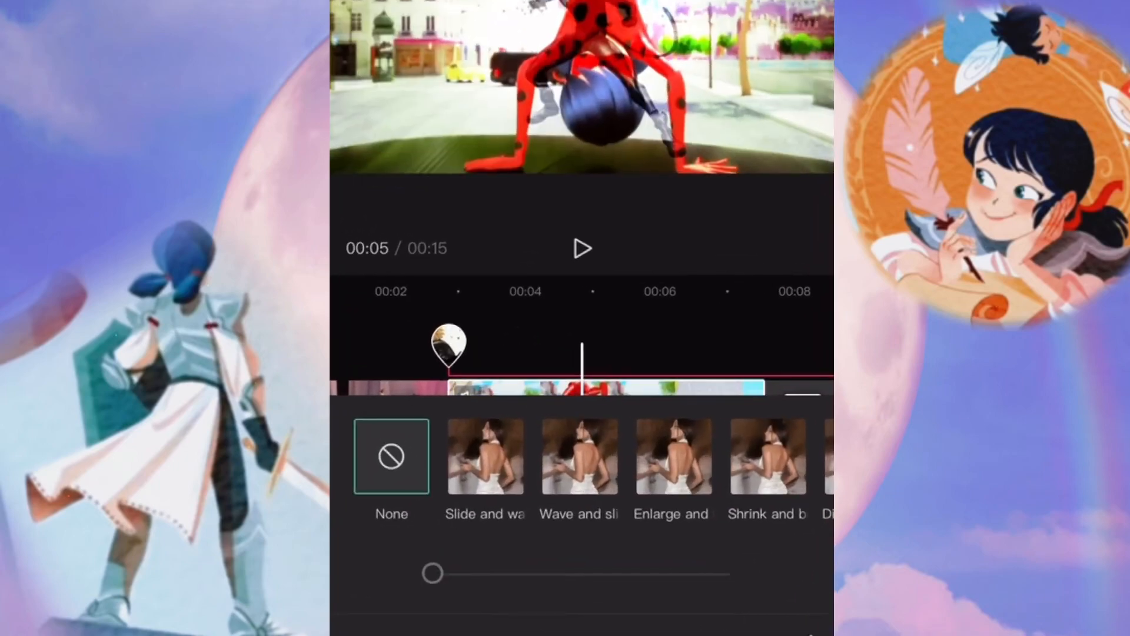
left_click_drag(451, 342, 537, 342)
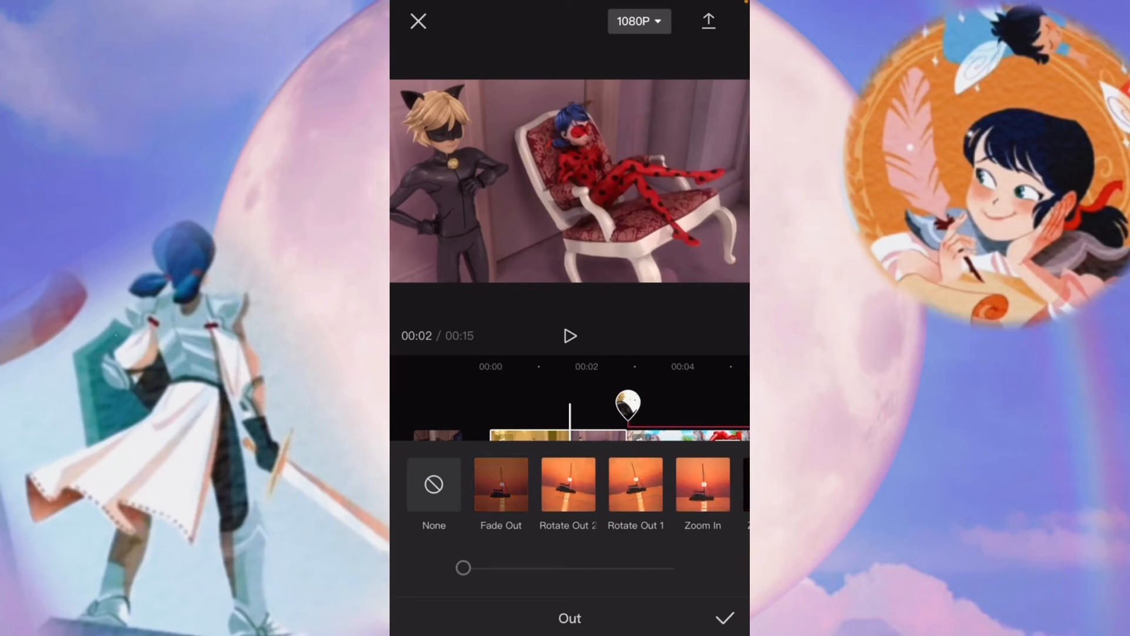
left_click(567, 485)
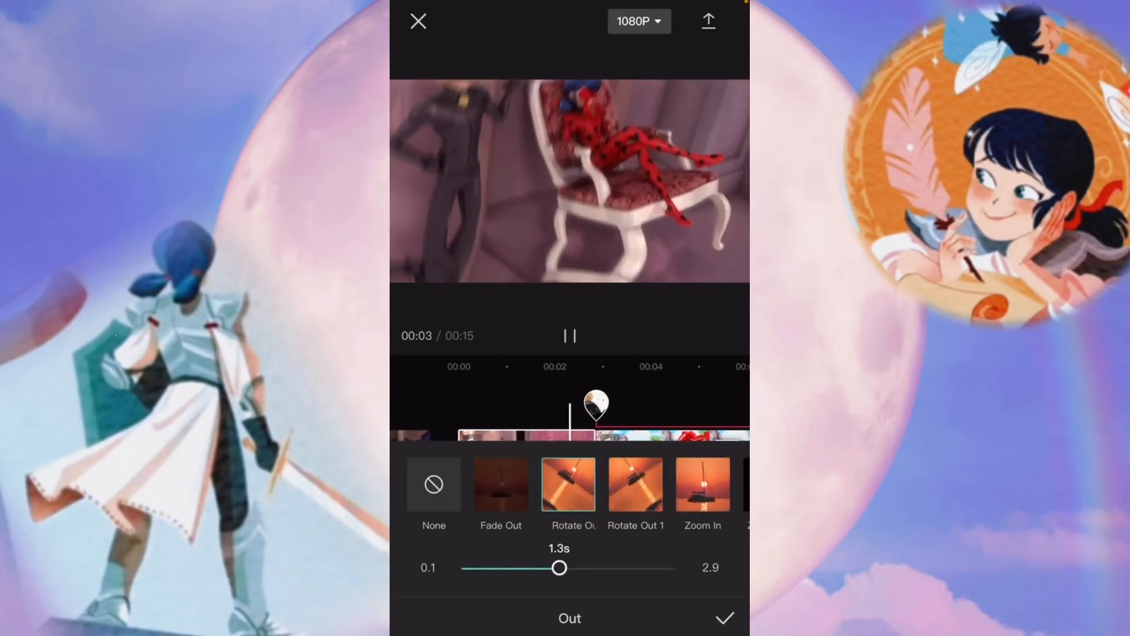
left_click(728, 620)
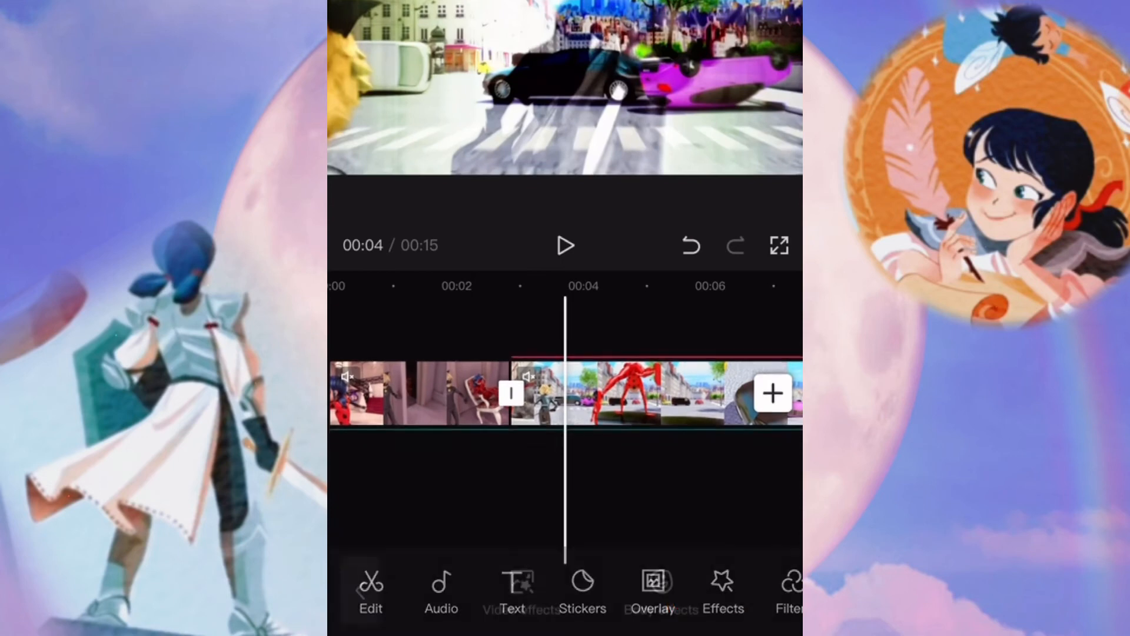
Apply the Gold Sequins video effect, tune its strength, and target it at the Main video.
left_click(720, 582)
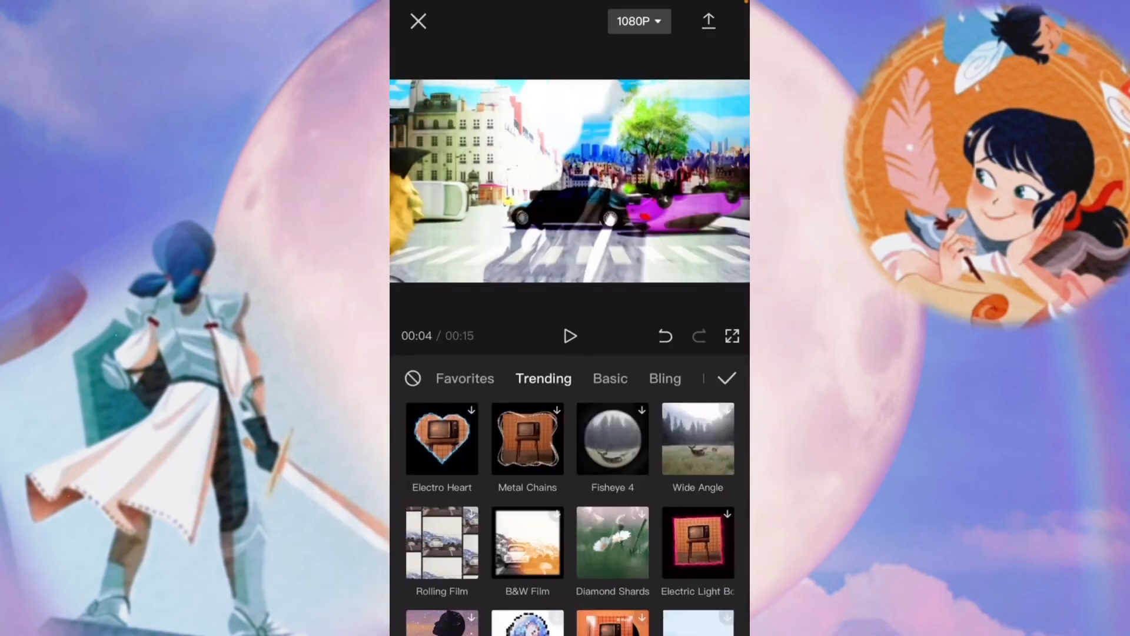
scroll("down", 3)
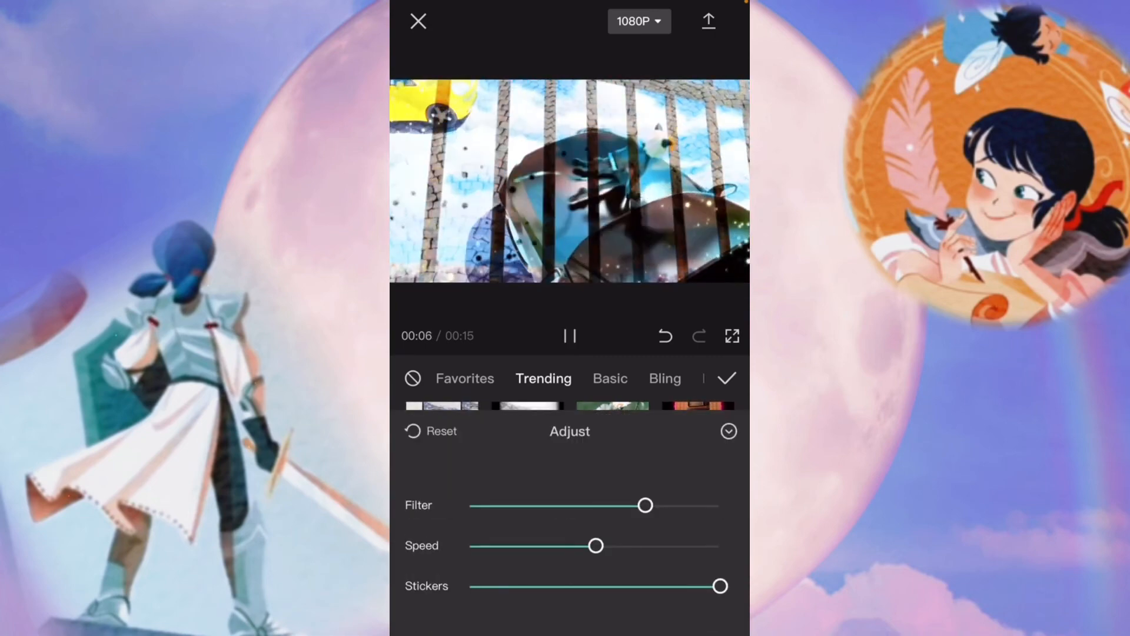
left_click_drag(644, 505, 603, 505)
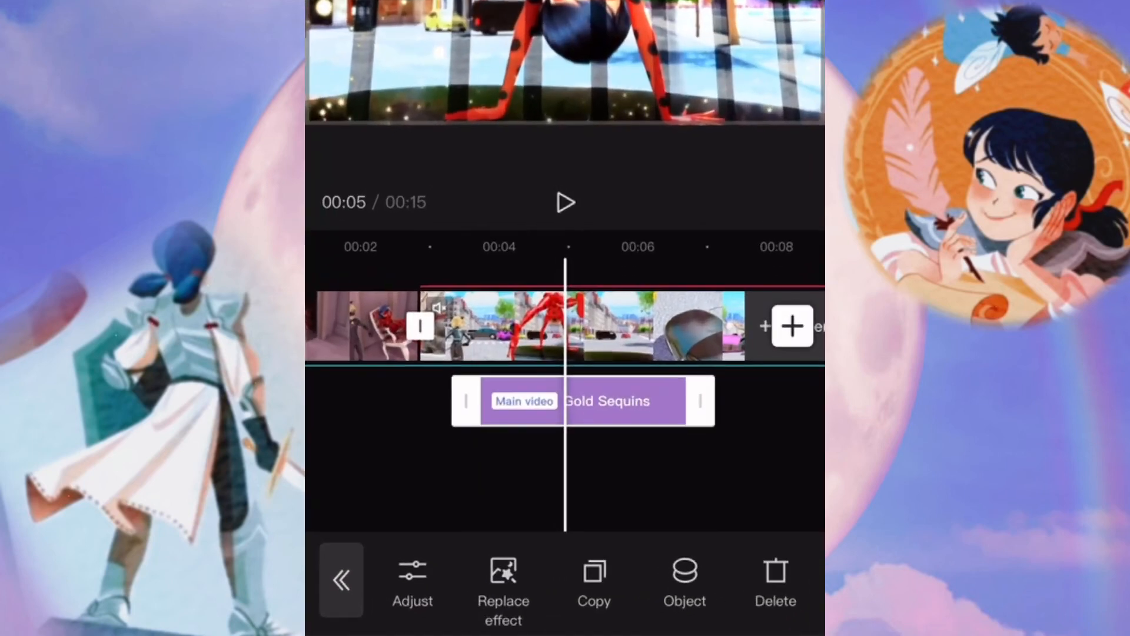
left_click(686, 574)
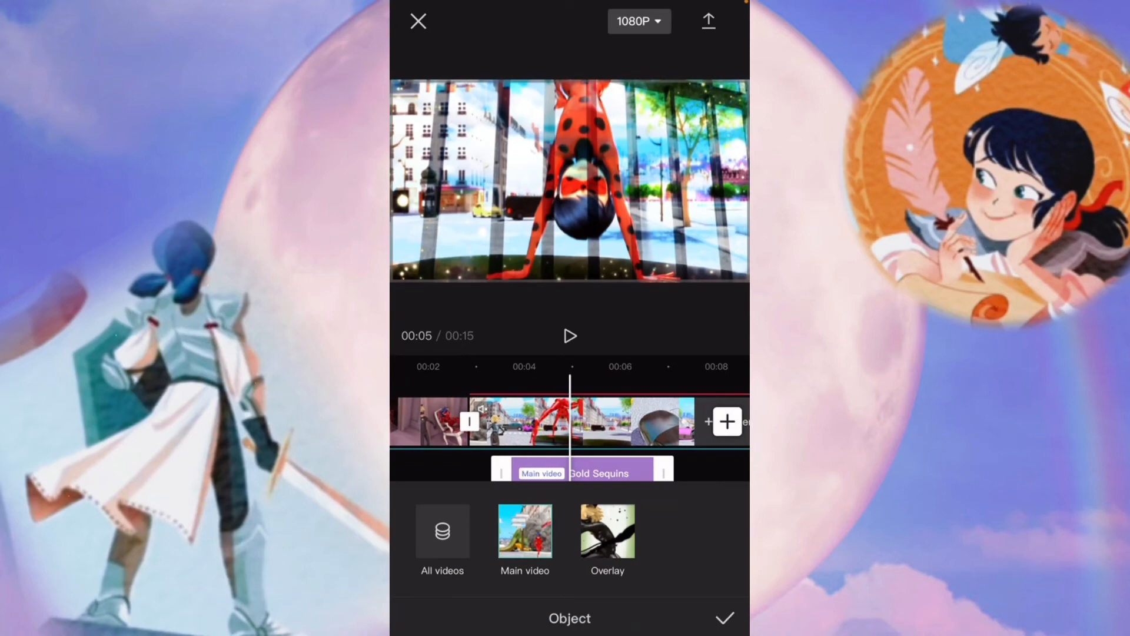
left_click(571, 336)
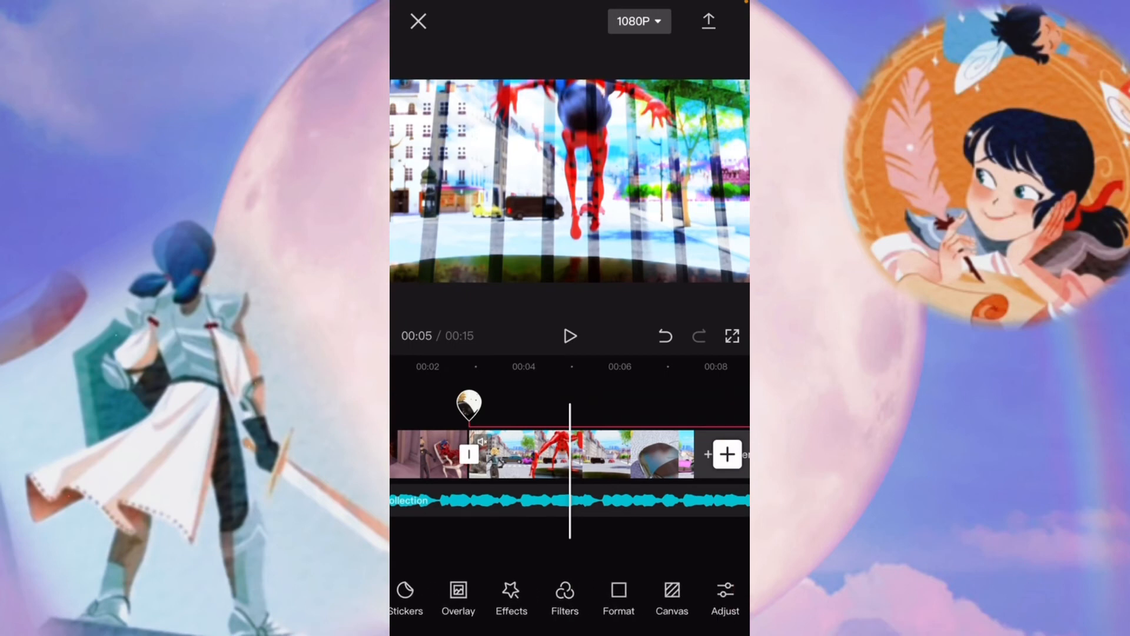
Apply the Taro filter to the middle clips and confirm Sharpen at 75.
left_click(565, 589)
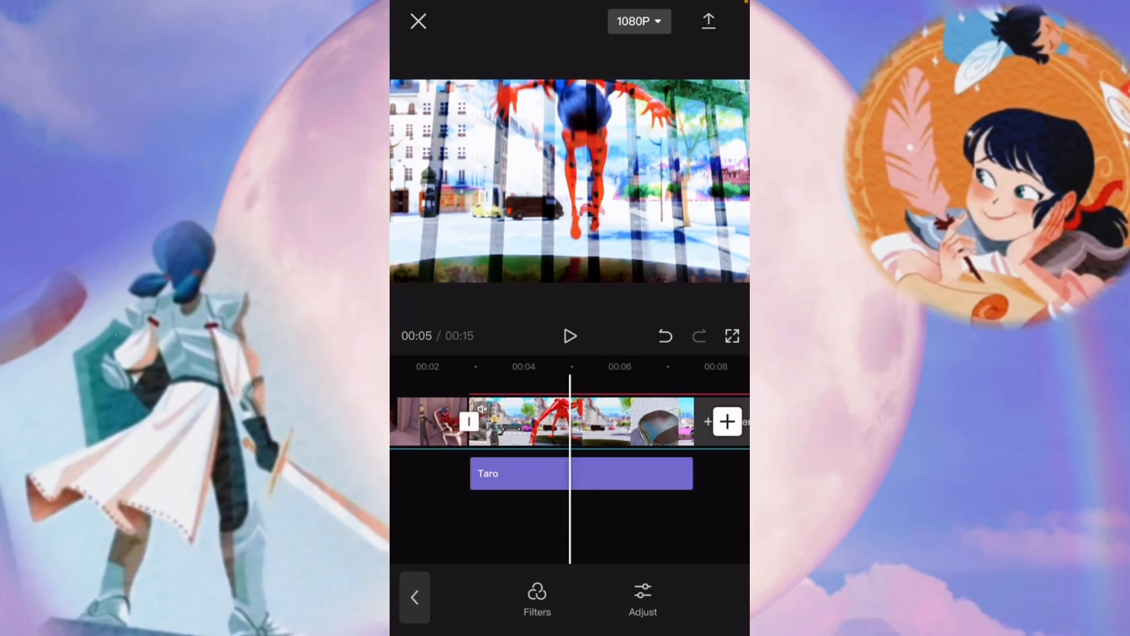
left_click(643, 597)
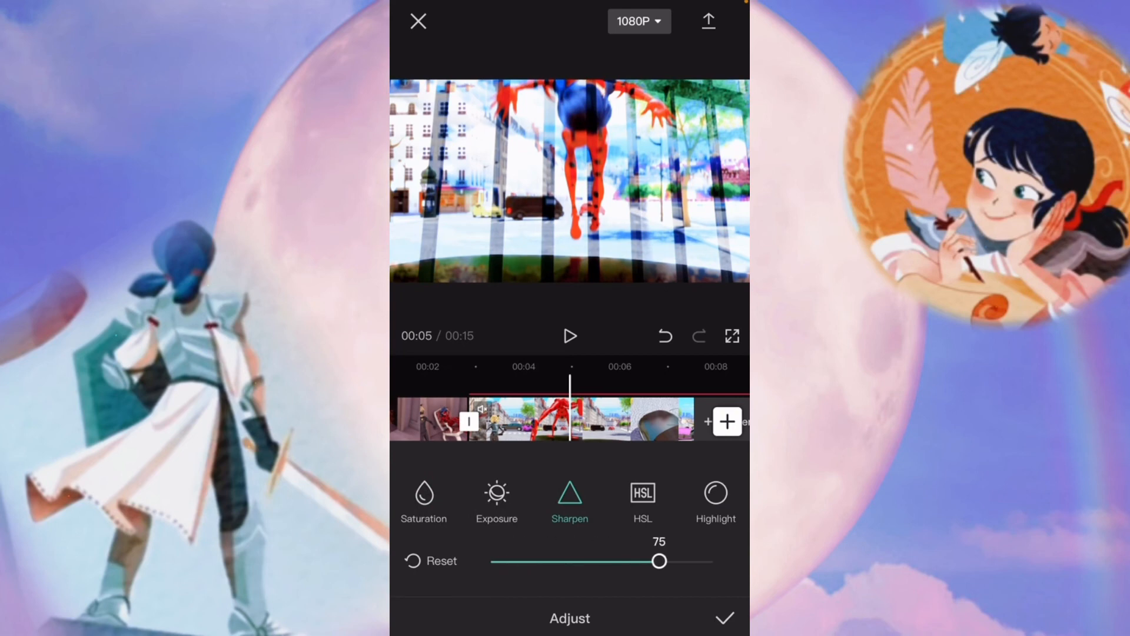
left_click(725, 617)
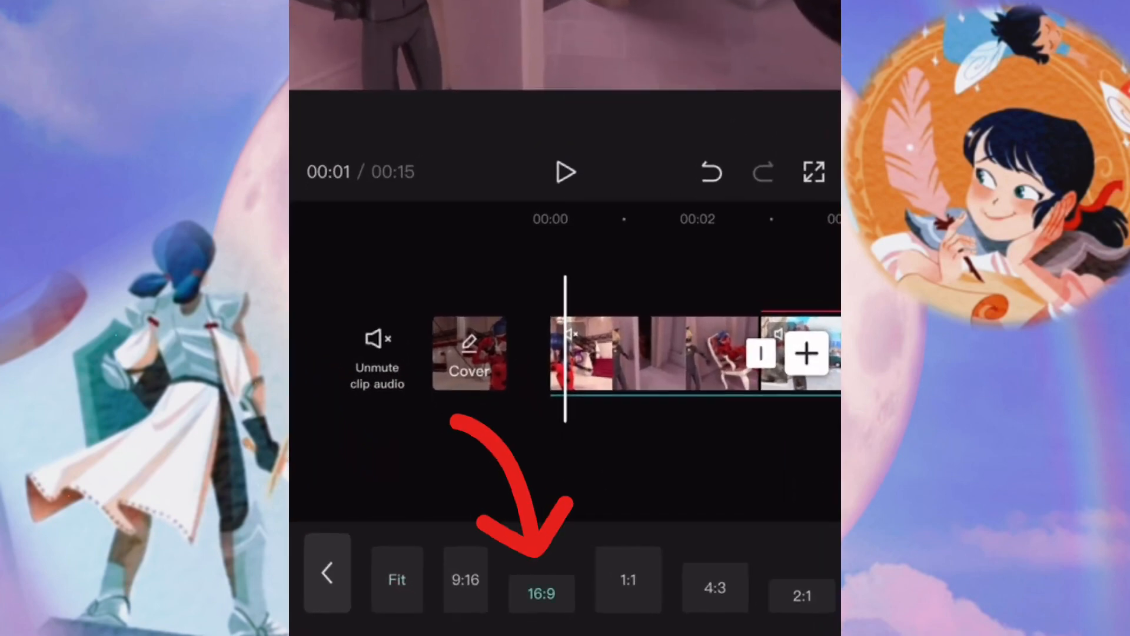
Switch the frame to a portrait ratio and browse patterned canvas backgrounds.
scroll("right", 3)
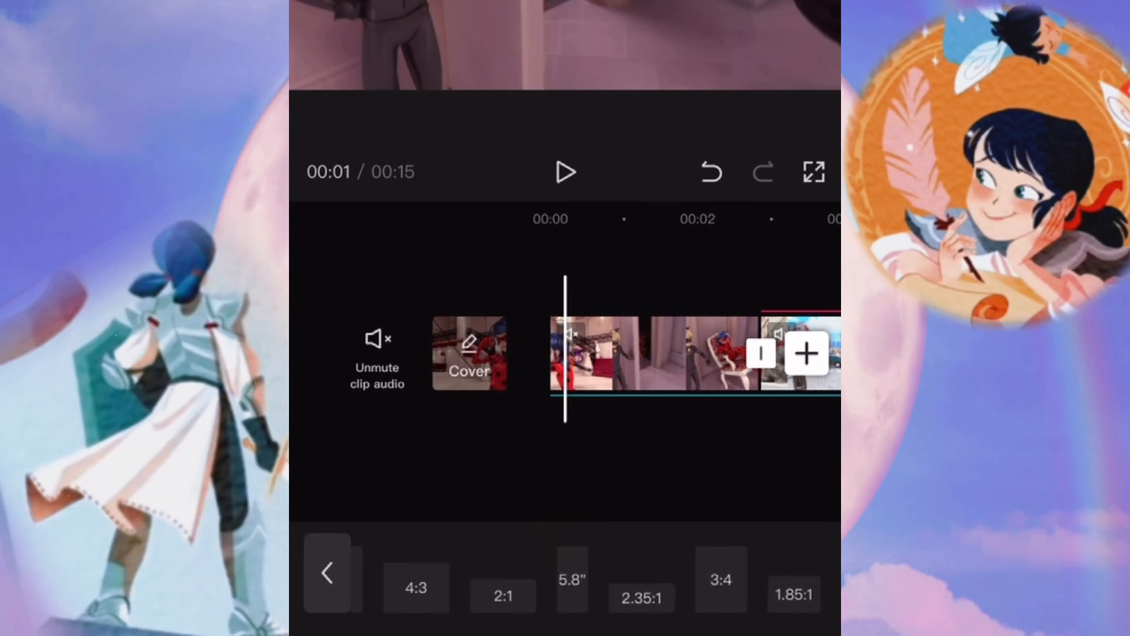
left_click(723, 596)
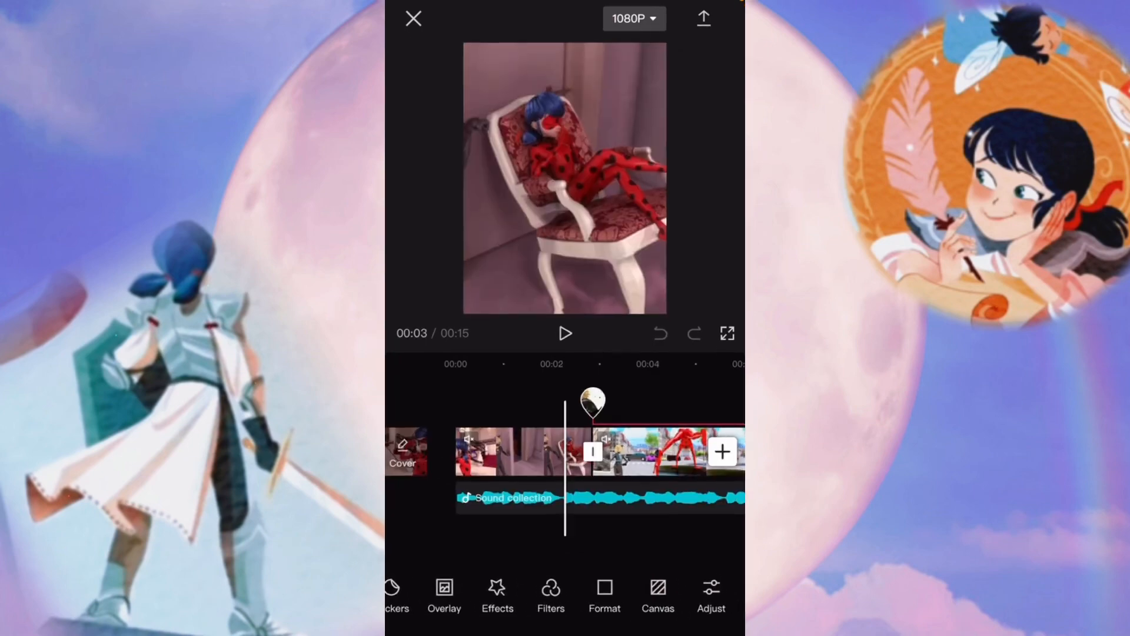
left_click(657, 591)
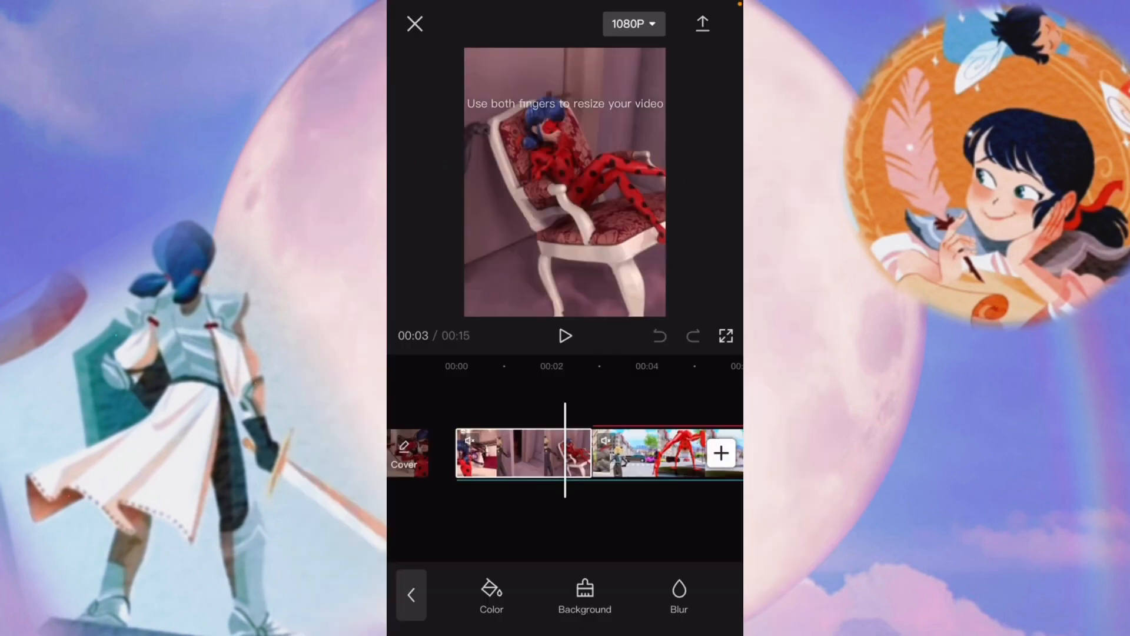
left_click(678, 603)
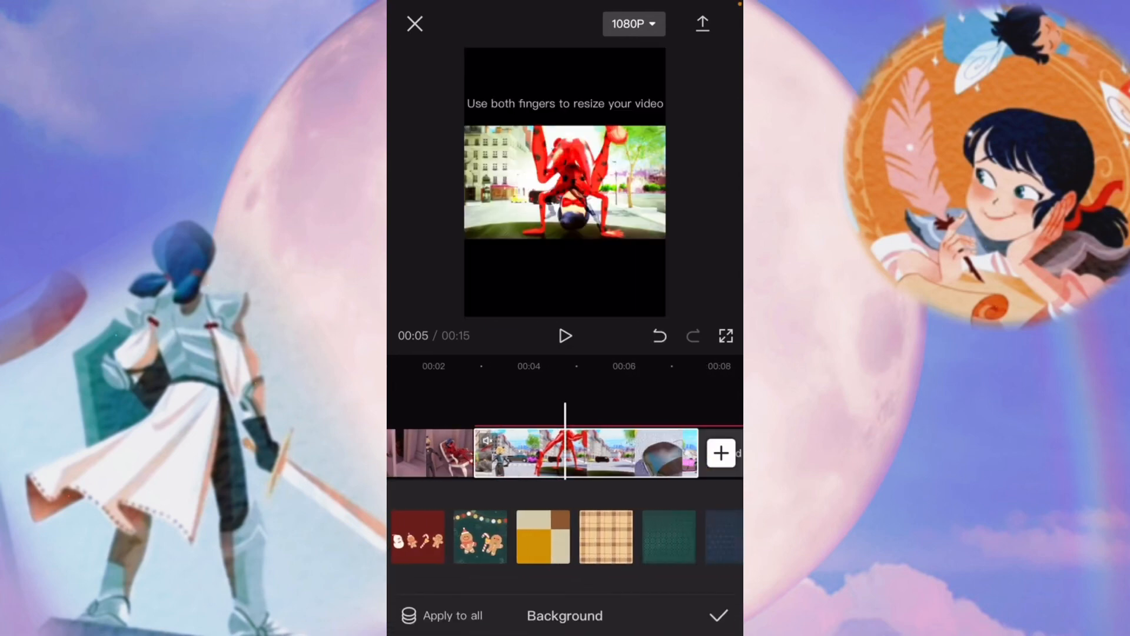
scroll("left", 3)
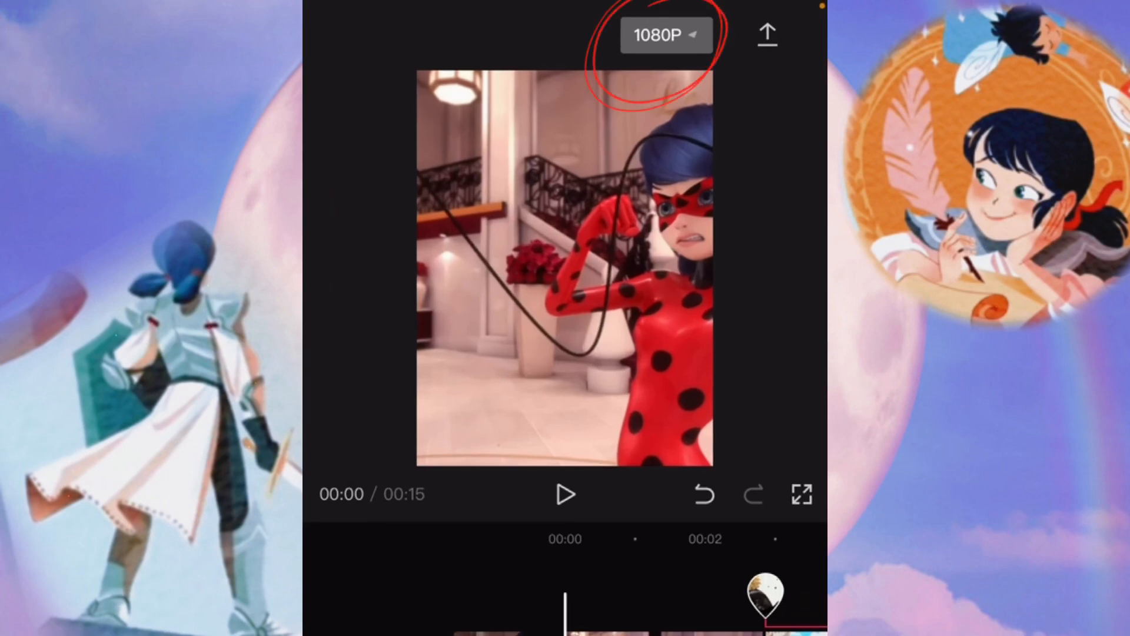
Confirm 1080P resolution and start exporting the 15-second video.
left_click(666, 34)
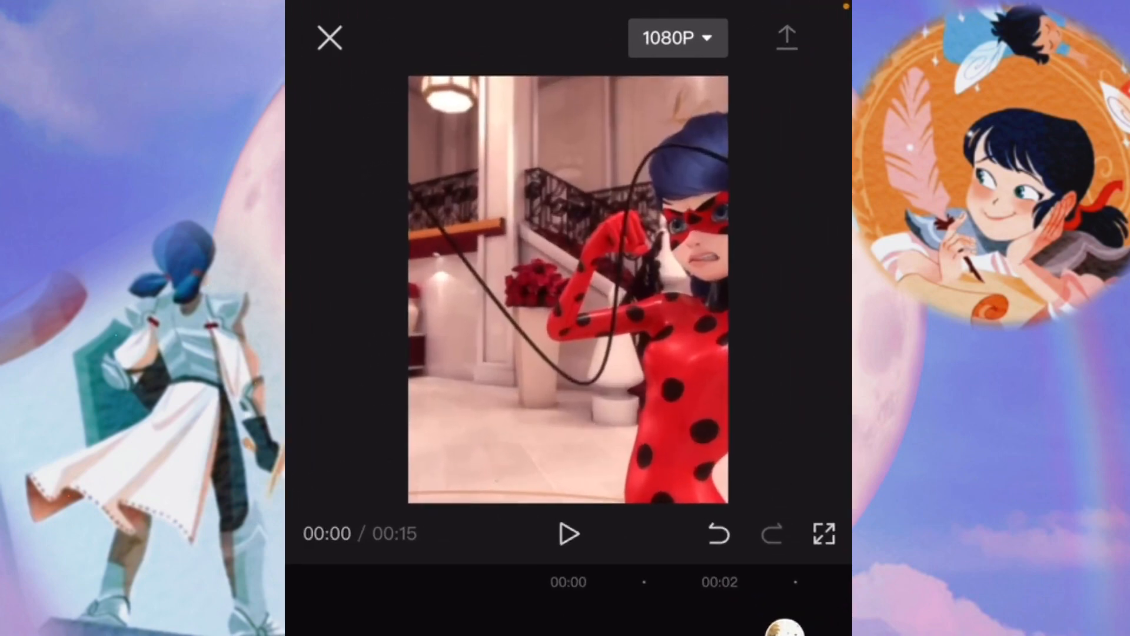
left_click(786, 36)
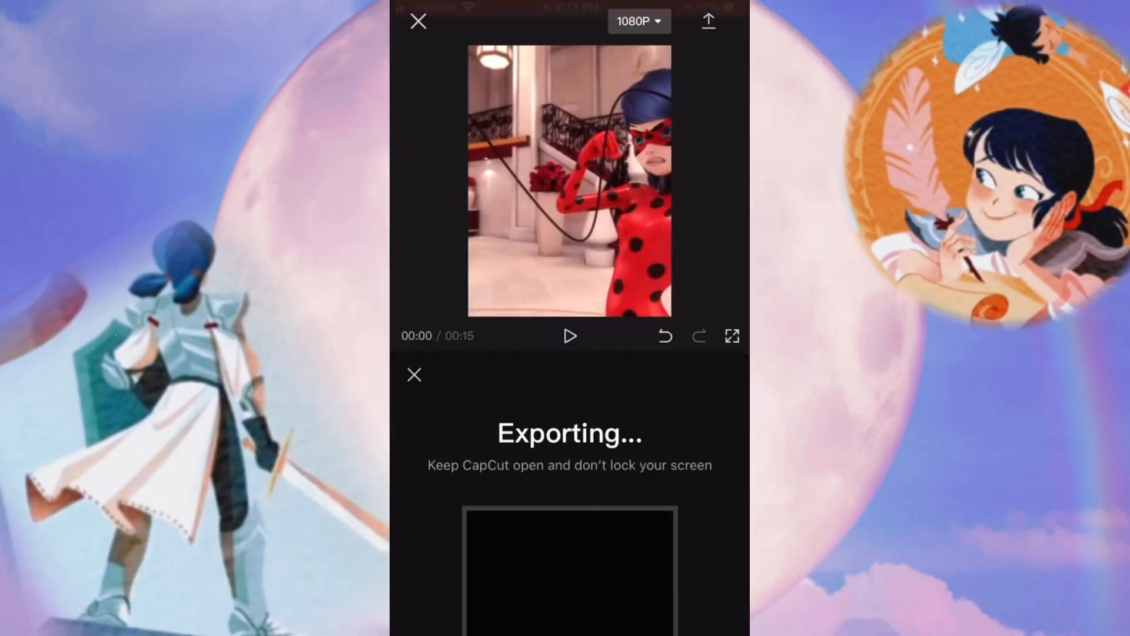